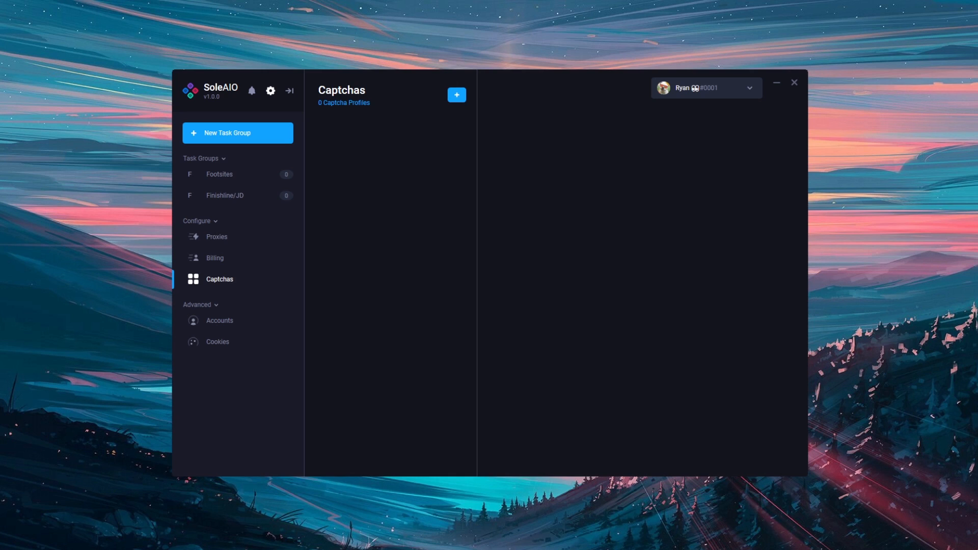
mouse_move(450, 152)
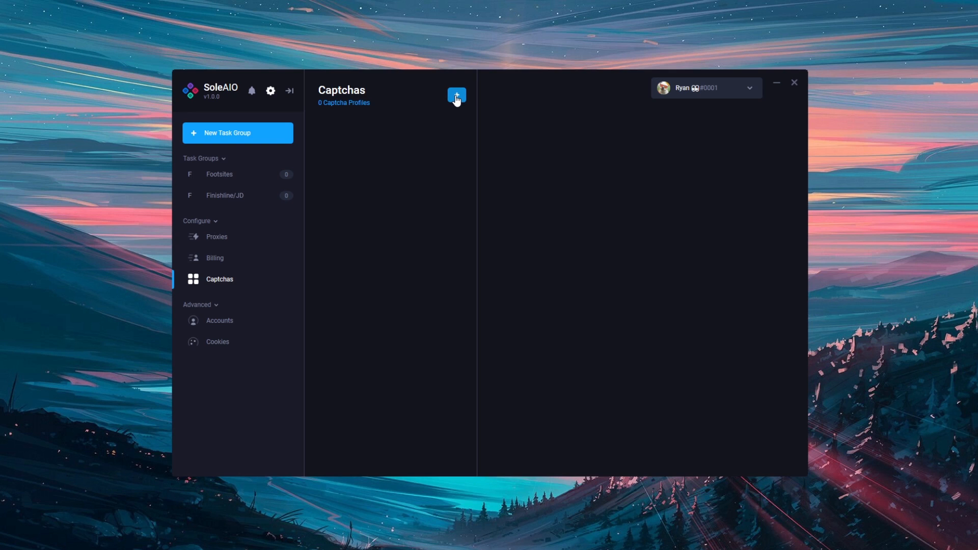
Step: Start a new captcha profile and enter Ryan Main as its solver name
left_click(457, 95)
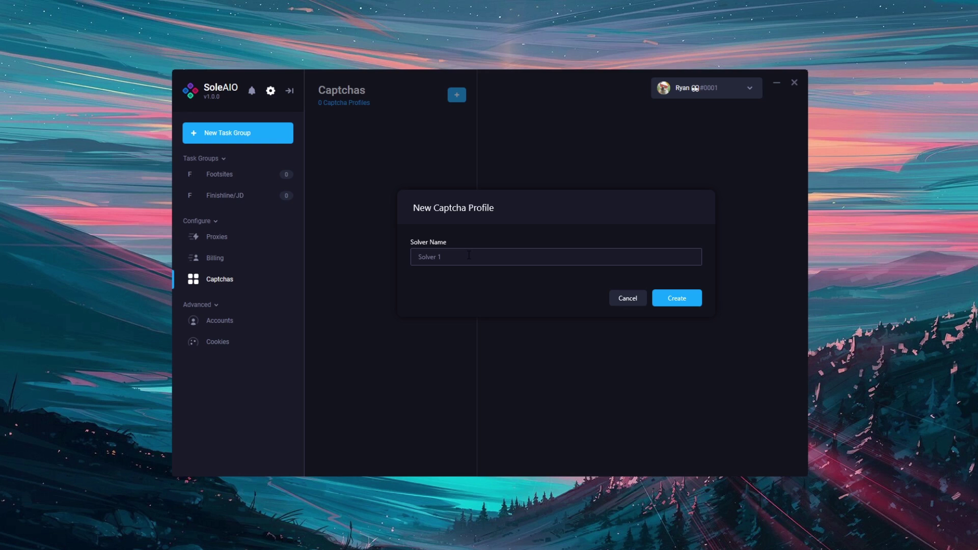
type("Ryan Main")
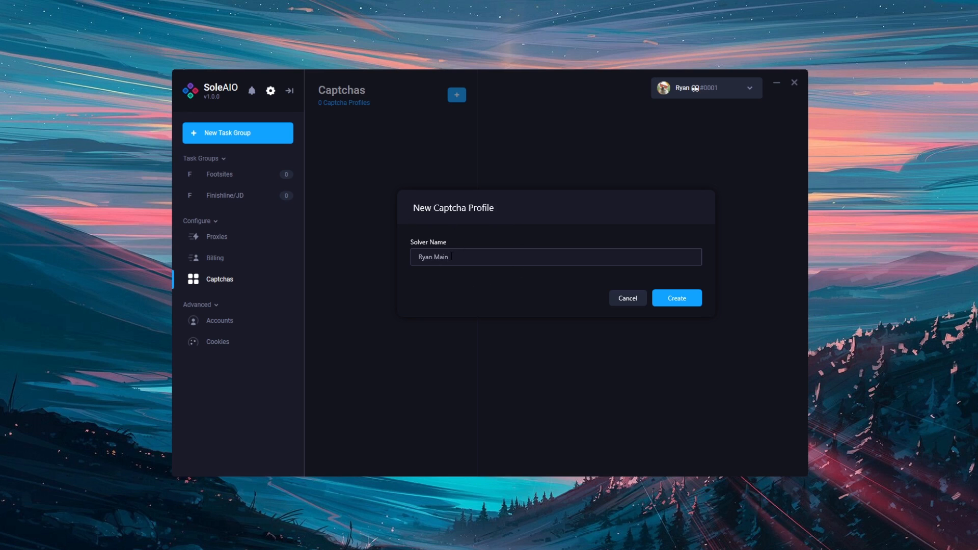
mouse_move(388, 288)
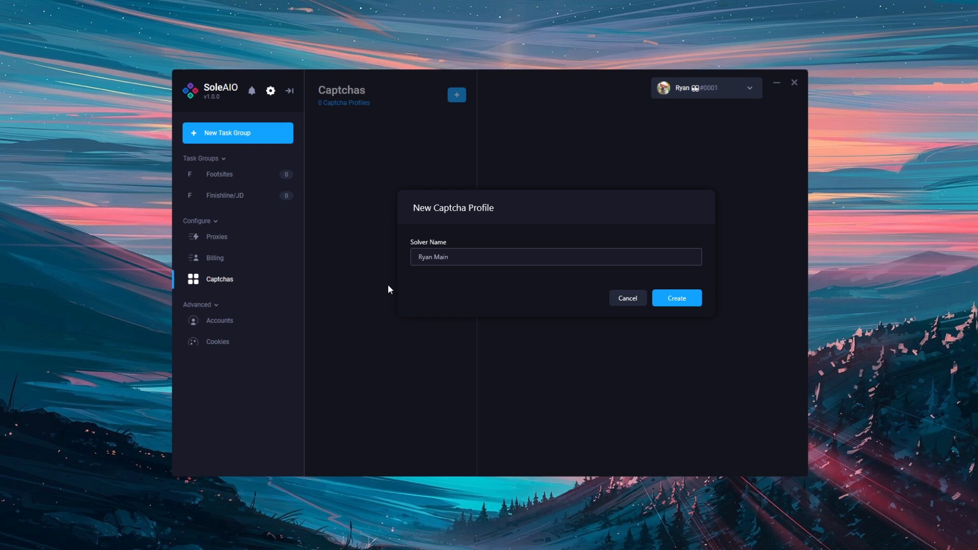
mouse_move(577, 252)
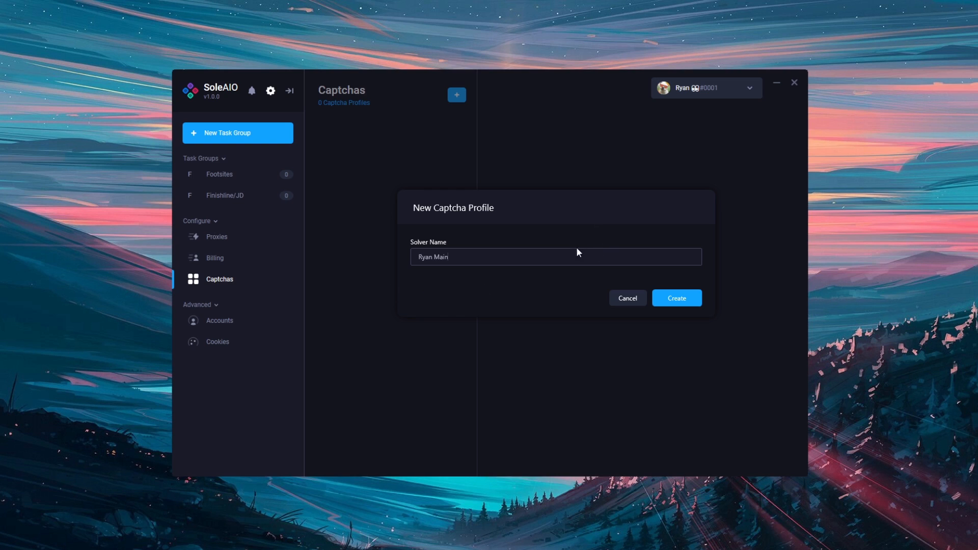
Step: Create the Ryan Main profile as a V2 solver and show its settings
left_click(677, 297)
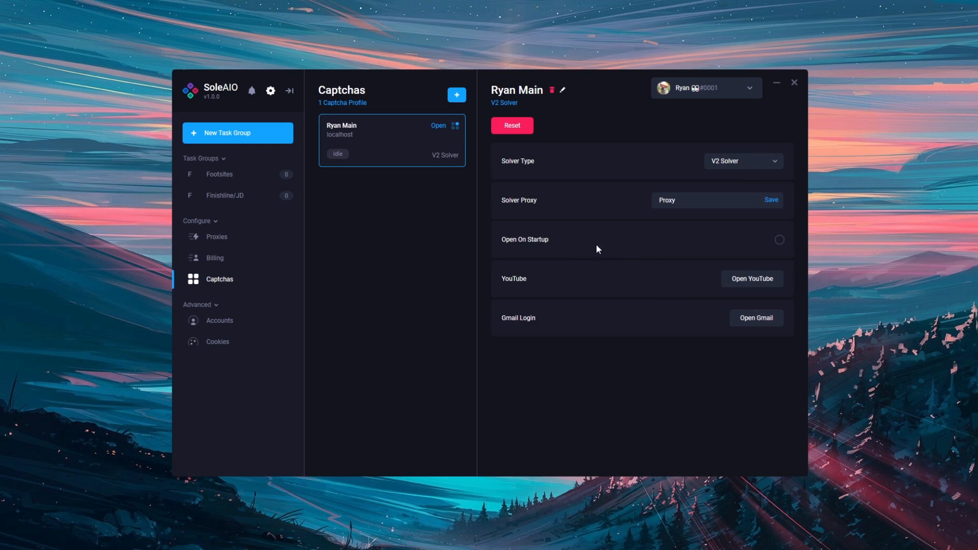
mouse_move(578, 241)
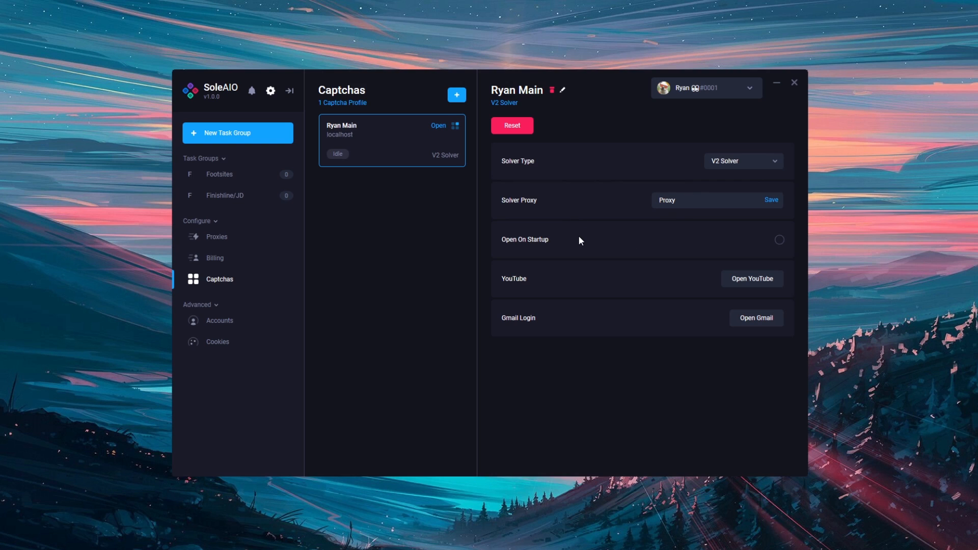
mouse_move(568, 192)
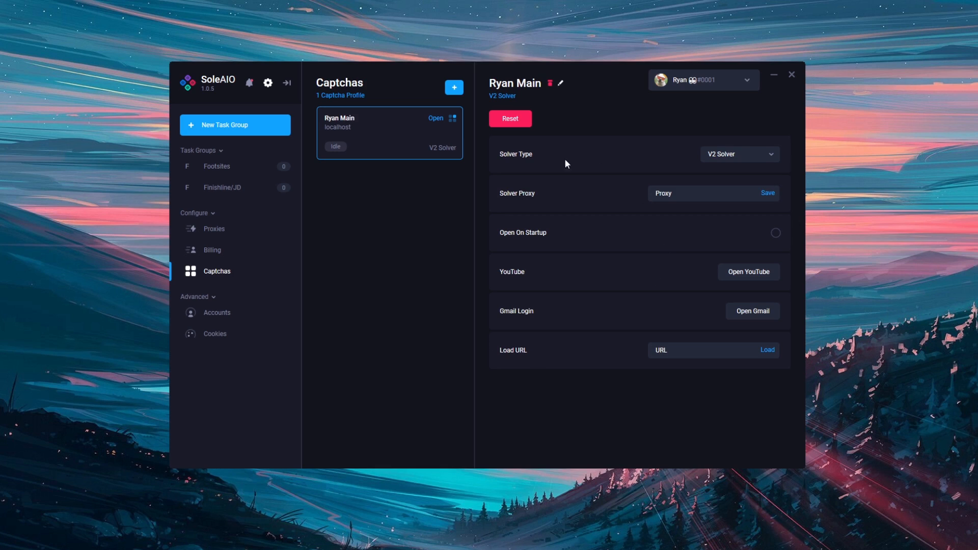
mouse_move(609, 146)
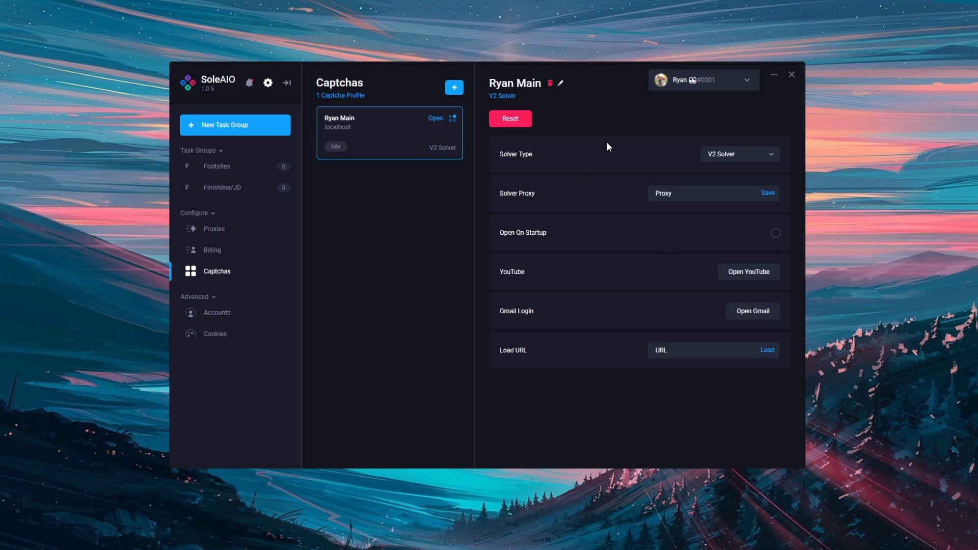
mouse_move(584, 156)
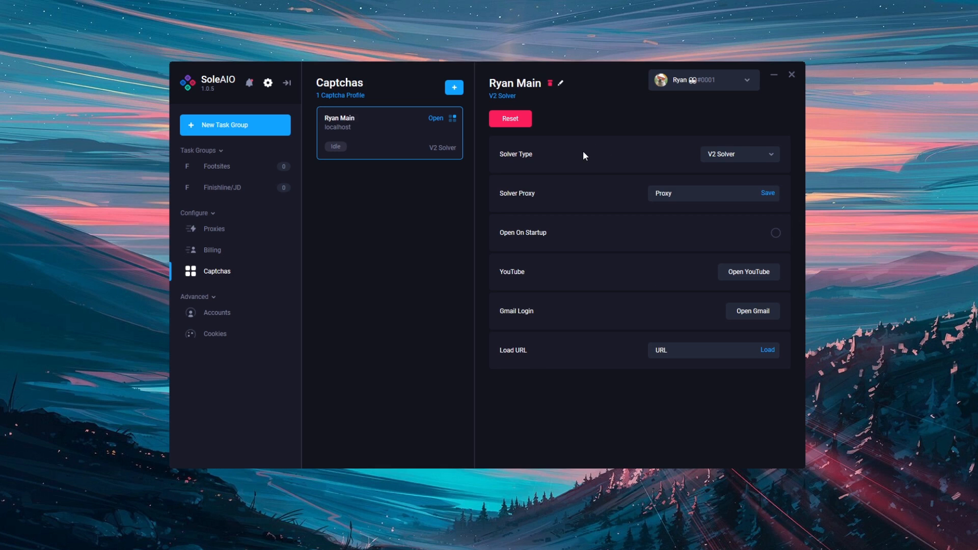
mouse_move(758, 138)
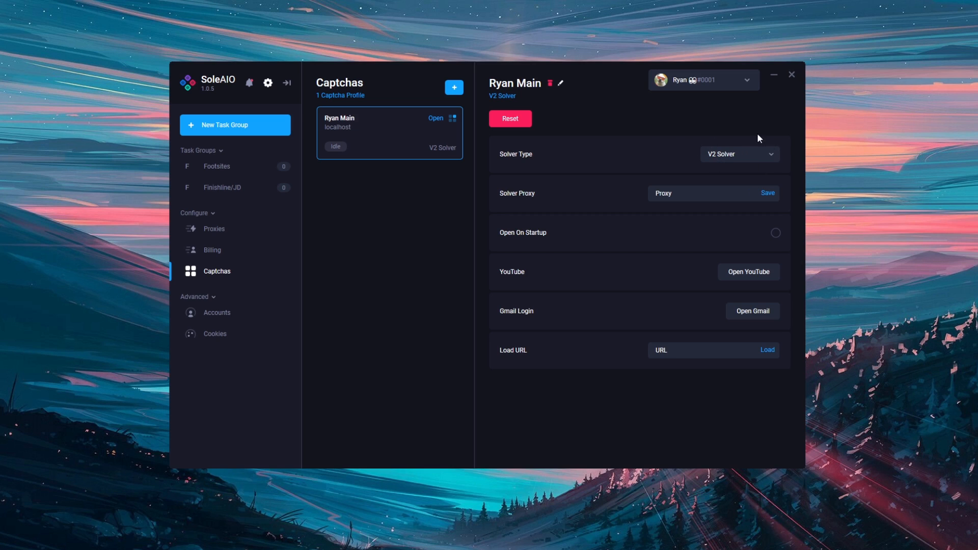
mouse_move(752, 160)
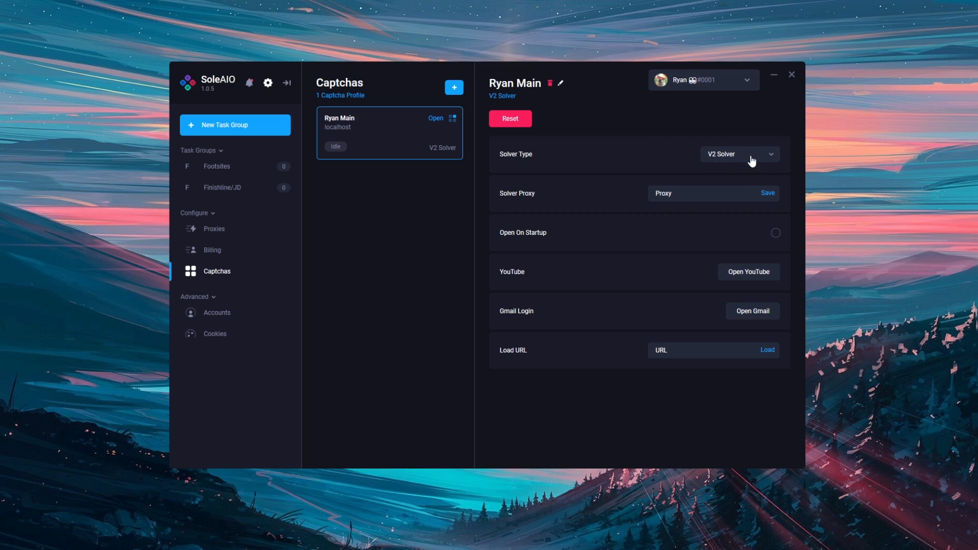
mouse_move(747, 161)
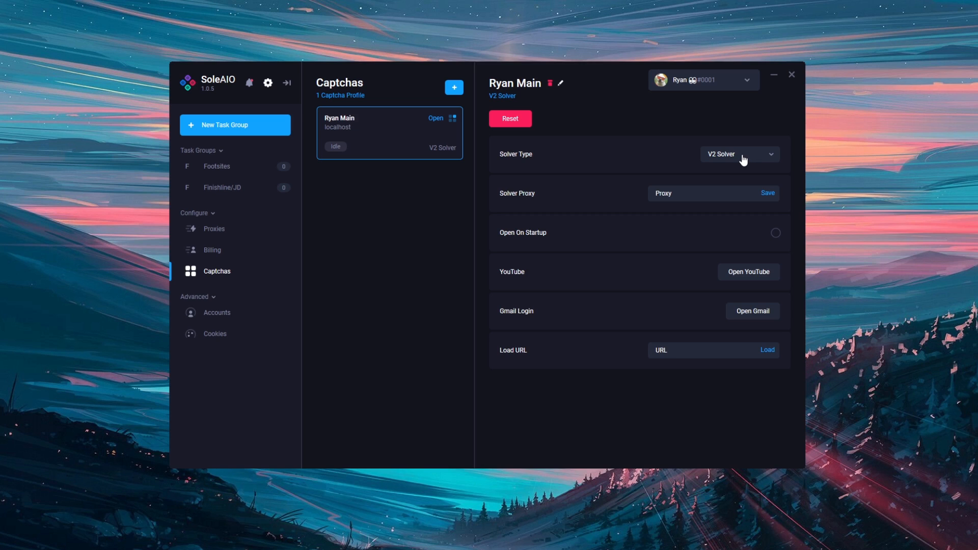
mouse_move(739, 155)
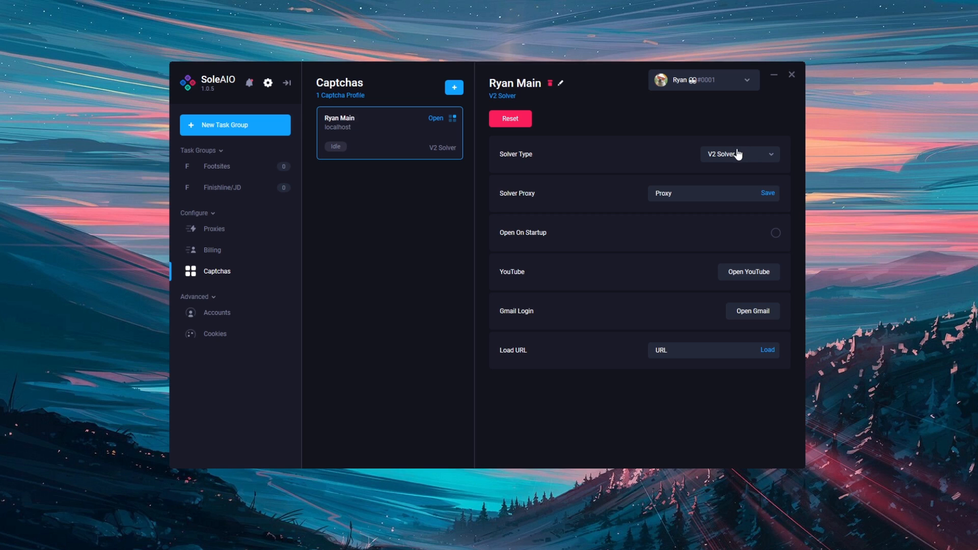
Step: List the available solver types for Ryan Main, keeping V2 Solver selected
left_click(739, 154)
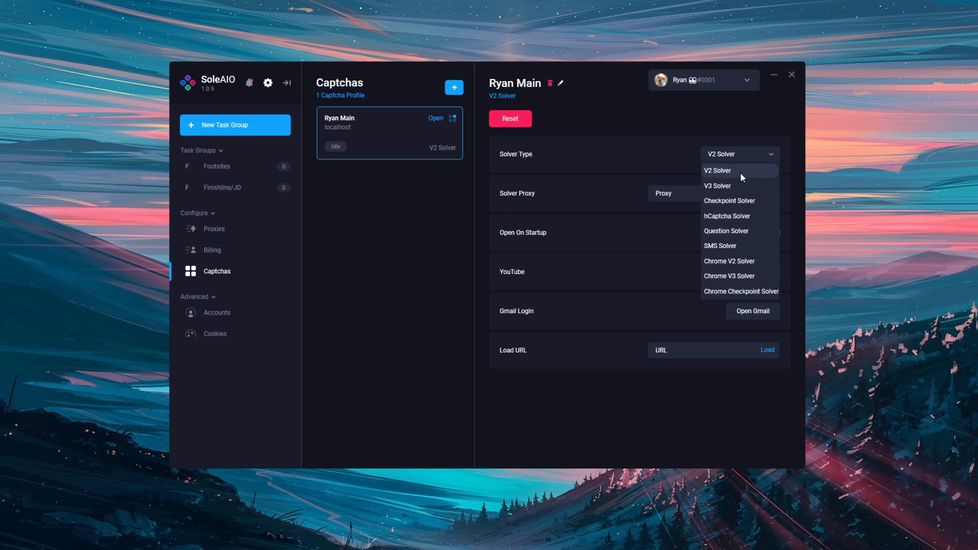
mouse_move(746, 177)
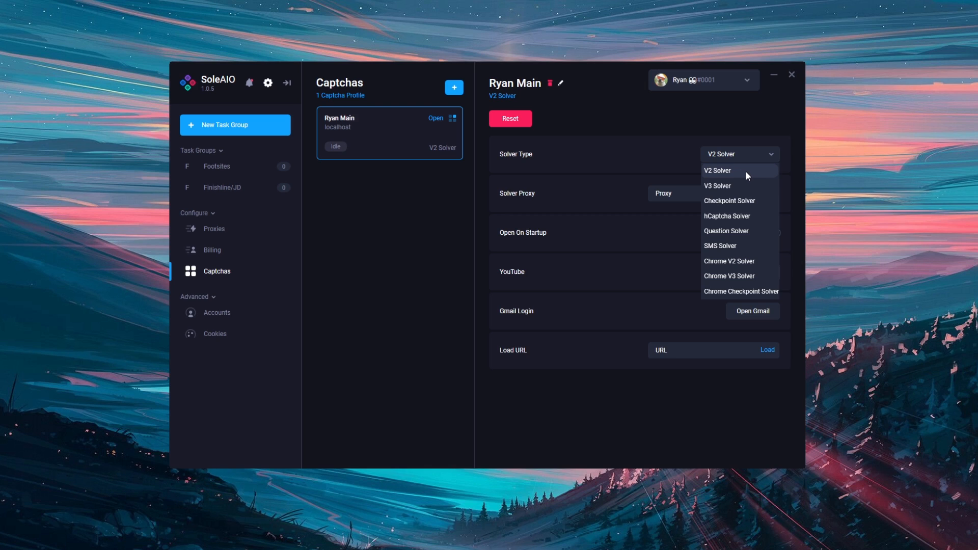
mouse_move(755, 190)
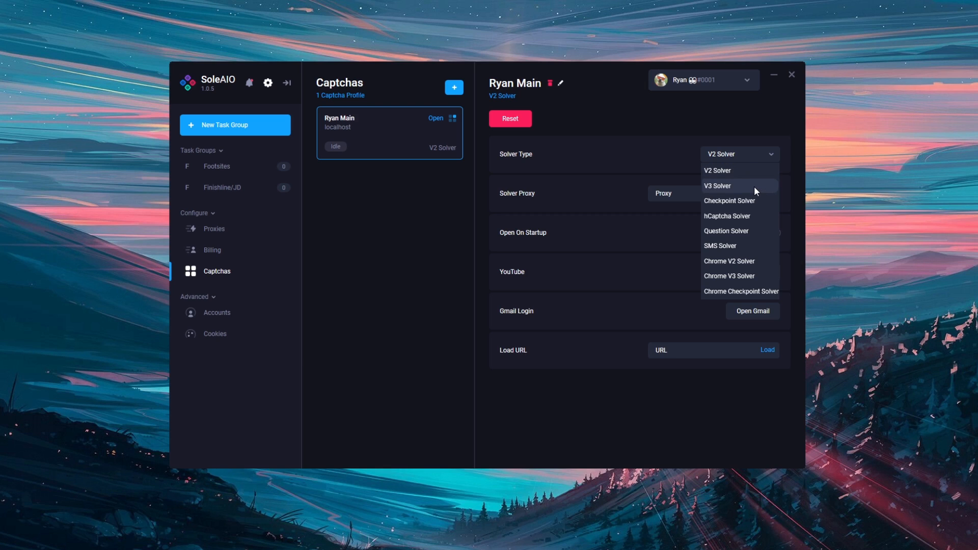
mouse_move(752, 189)
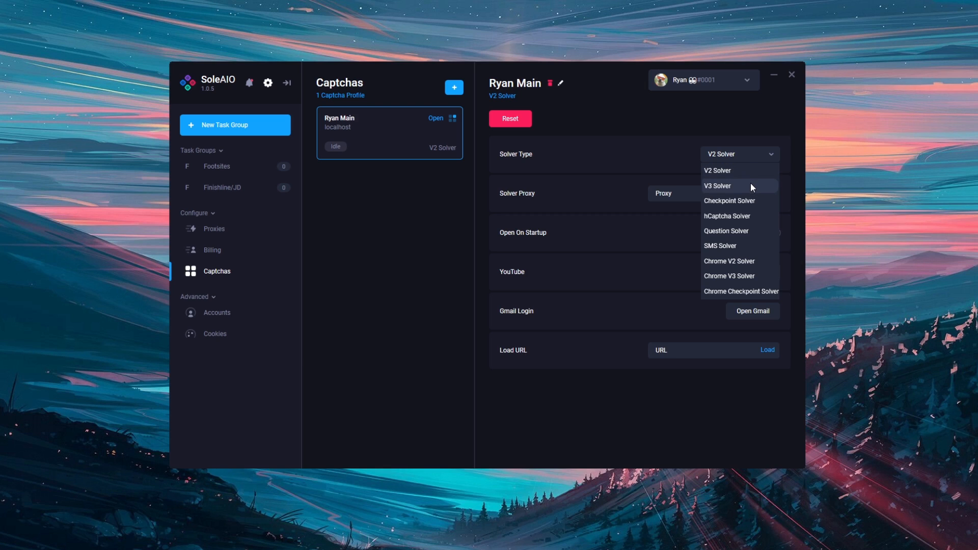
mouse_move(755, 191)
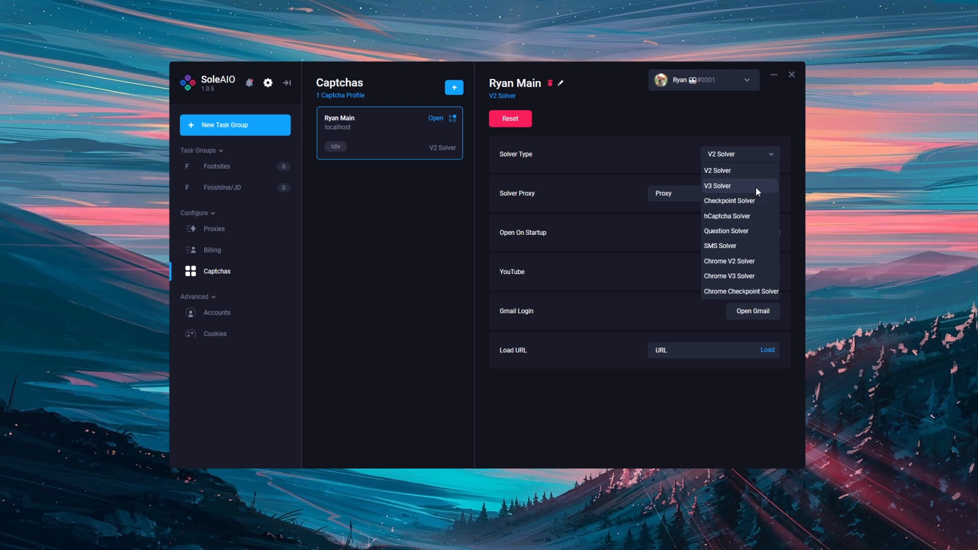
mouse_move(760, 191)
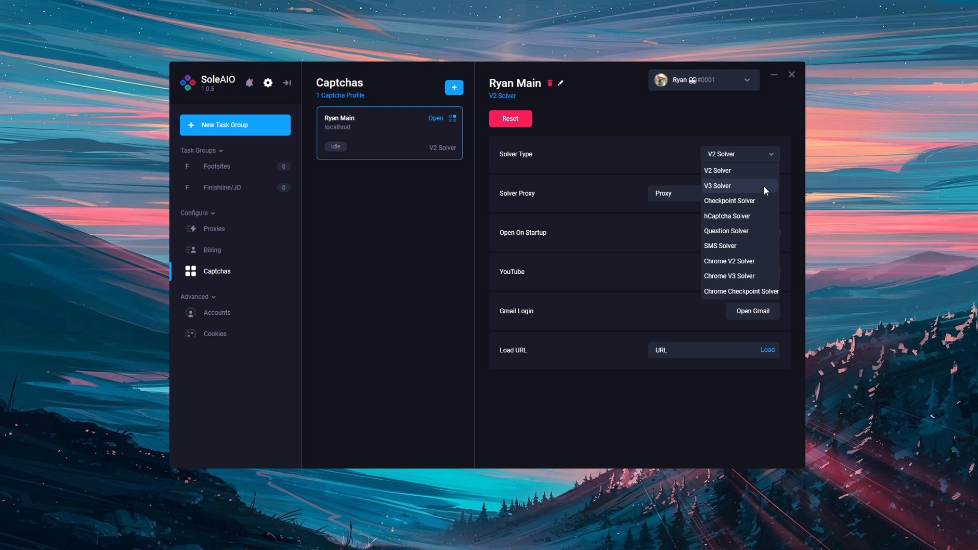
mouse_move(740, 185)
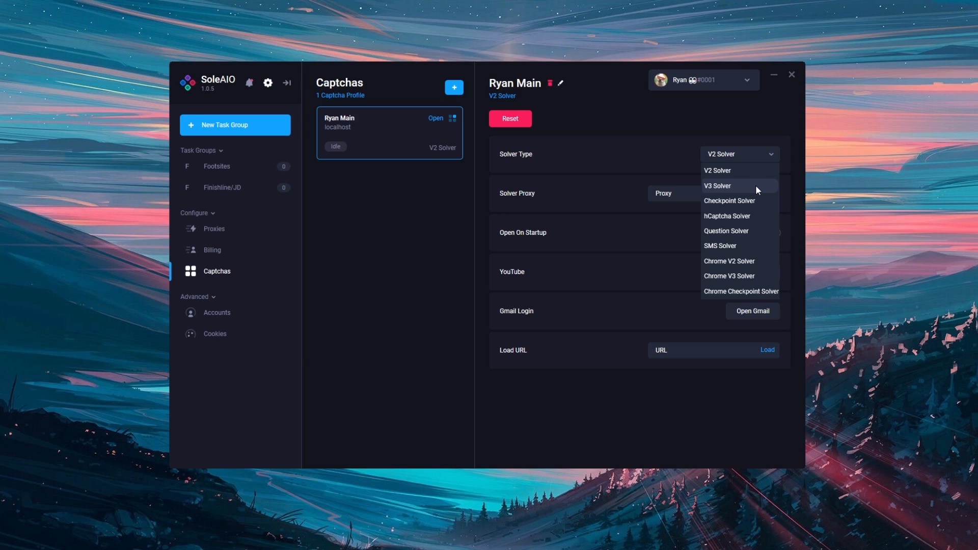
mouse_move(760, 191)
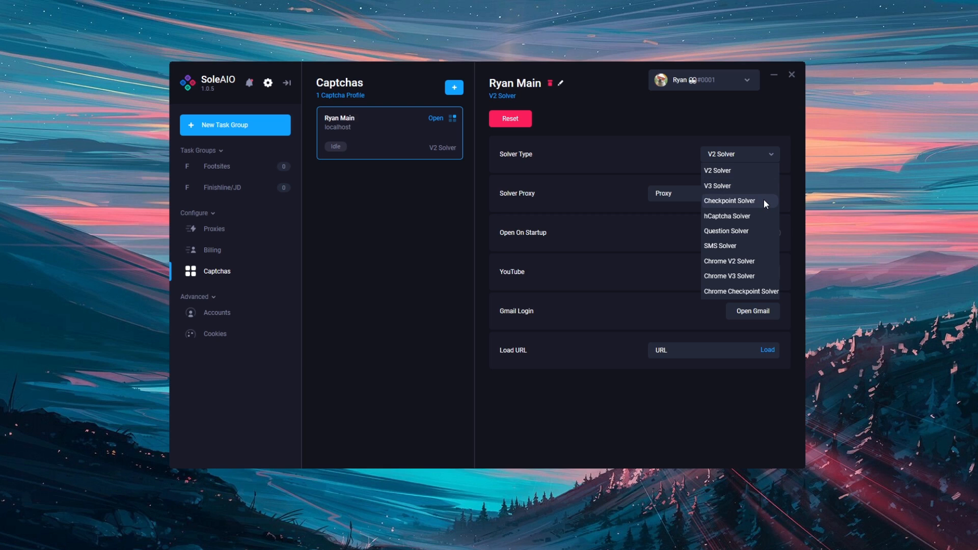
mouse_move(767, 198)
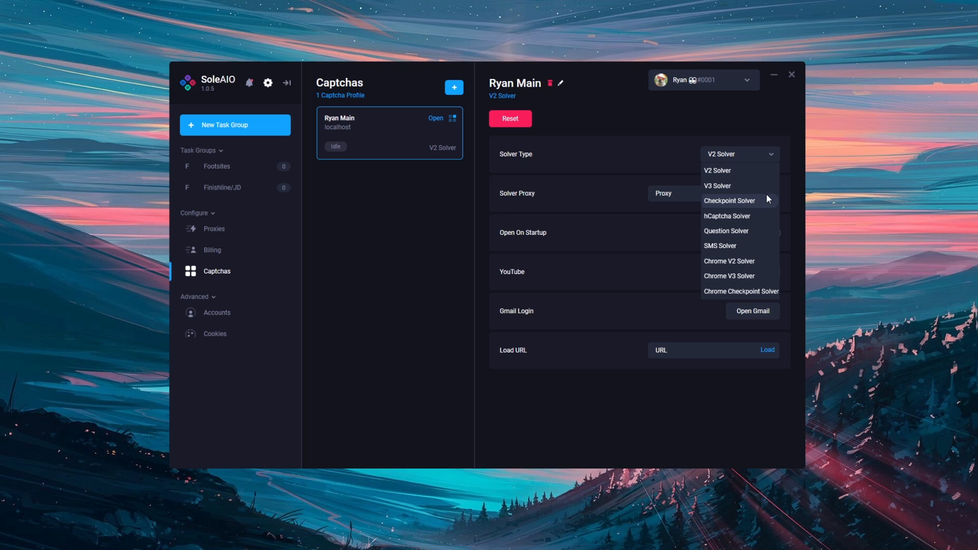
mouse_move(764, 204)
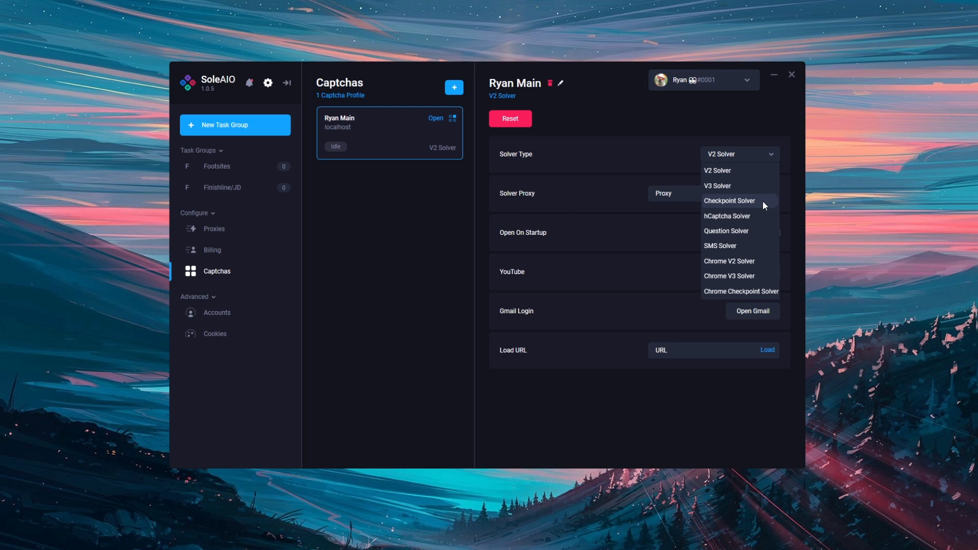
mouse_move(766, 204)
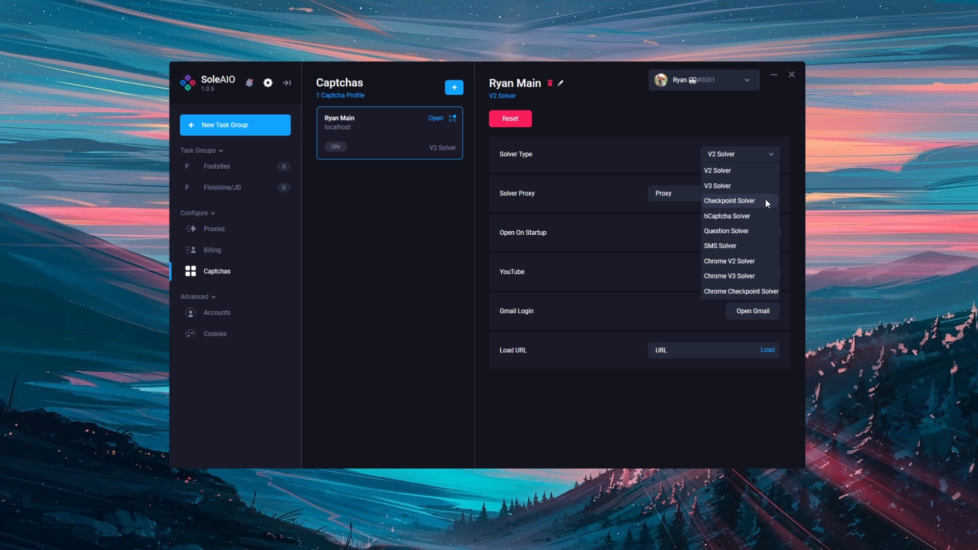
mouse_move(740, 170)
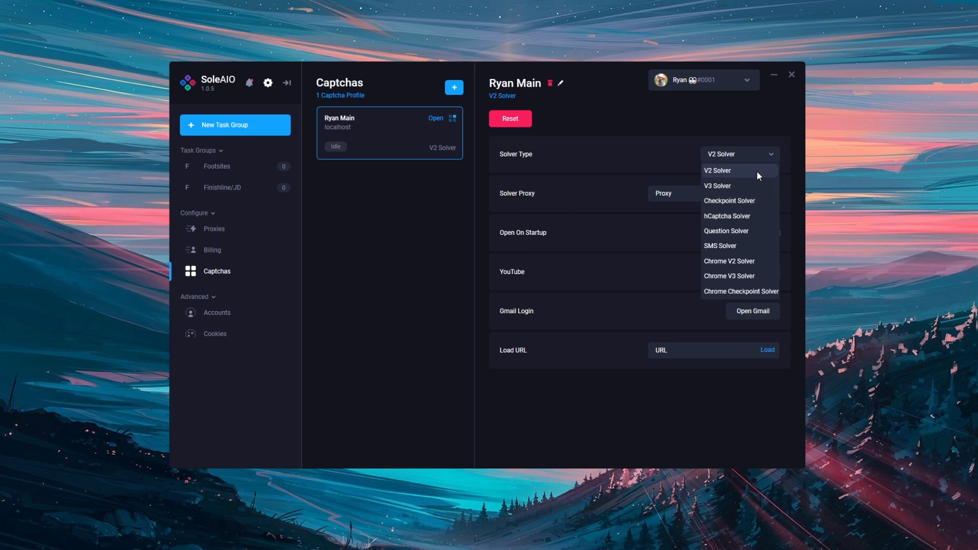
mouse_move(759, 201)
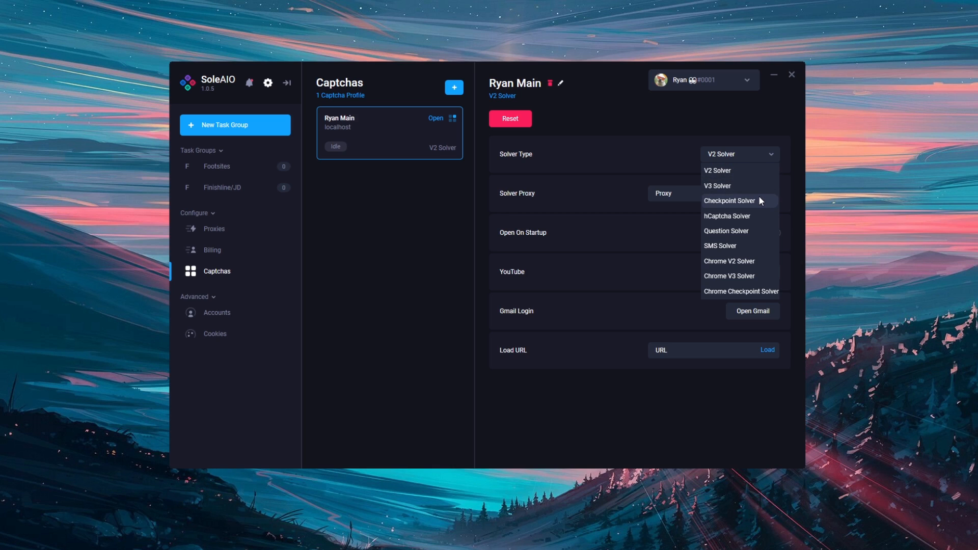
mouse_move(740, 216)
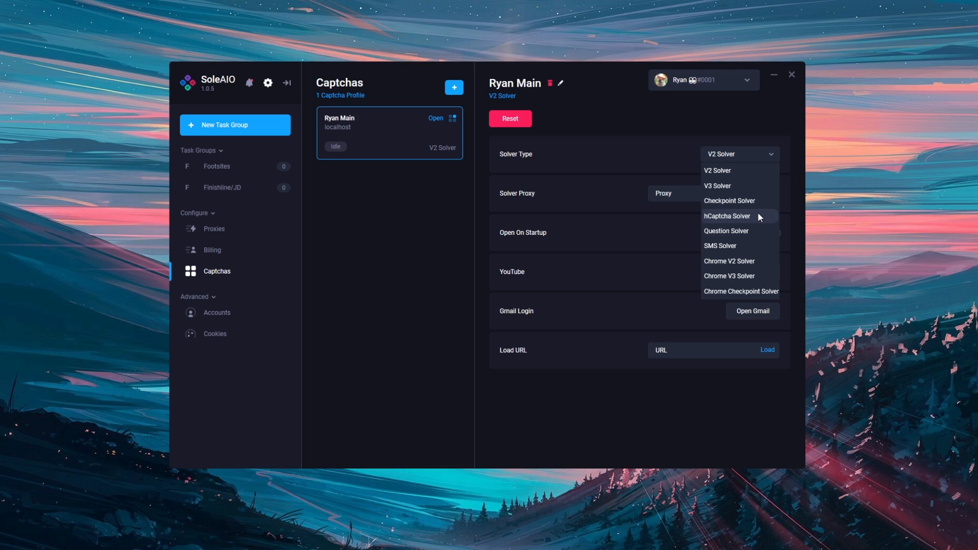
mouse_move(762, 235)
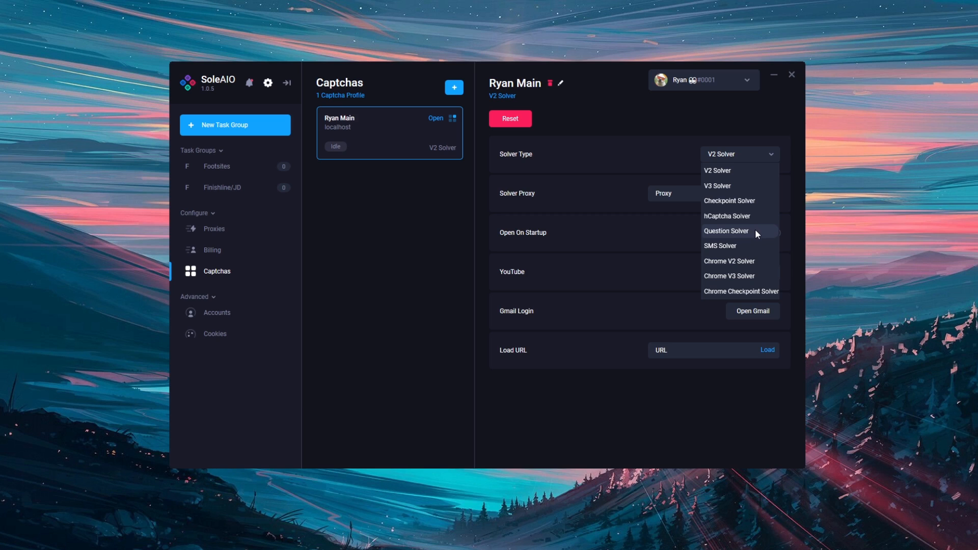
mouse_move(757, 246)
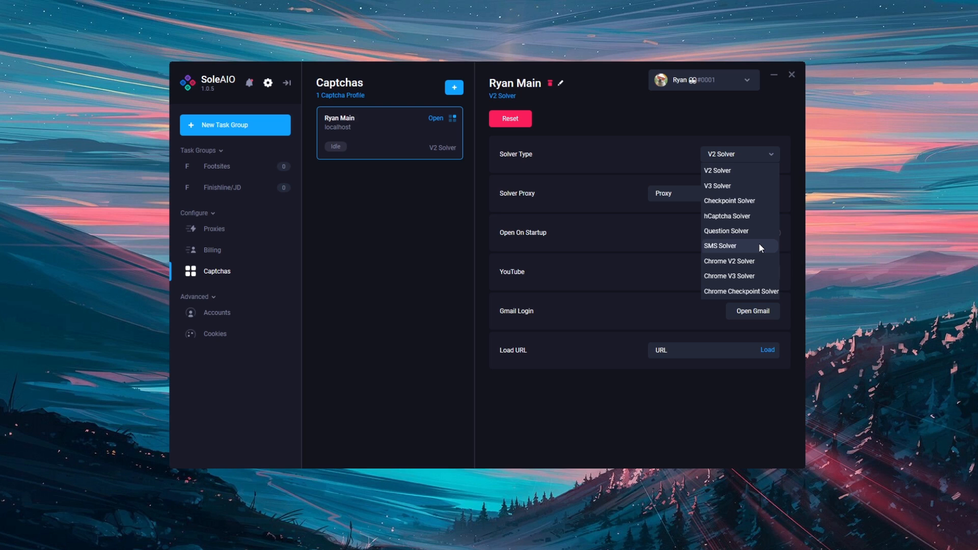
mouse_move(740, 261)
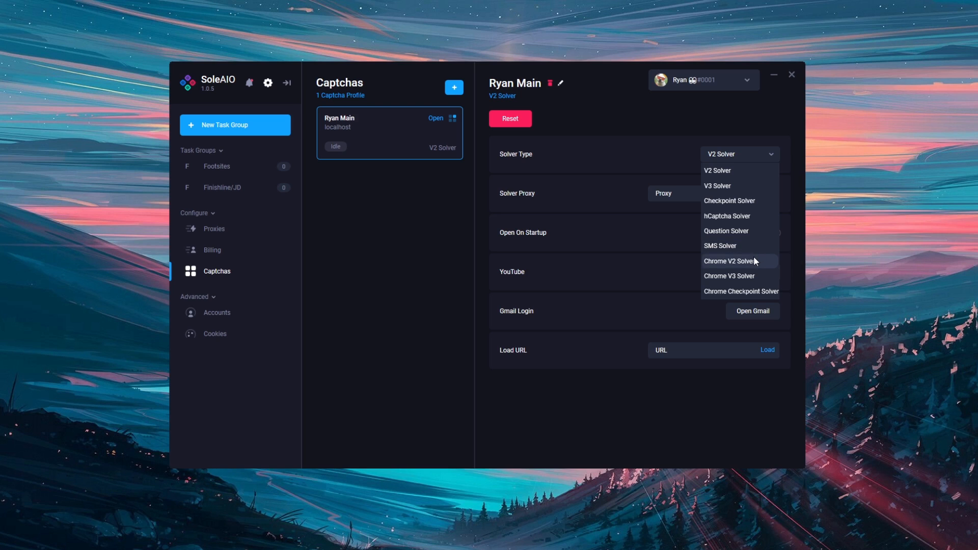
mouse_move(767, 298)
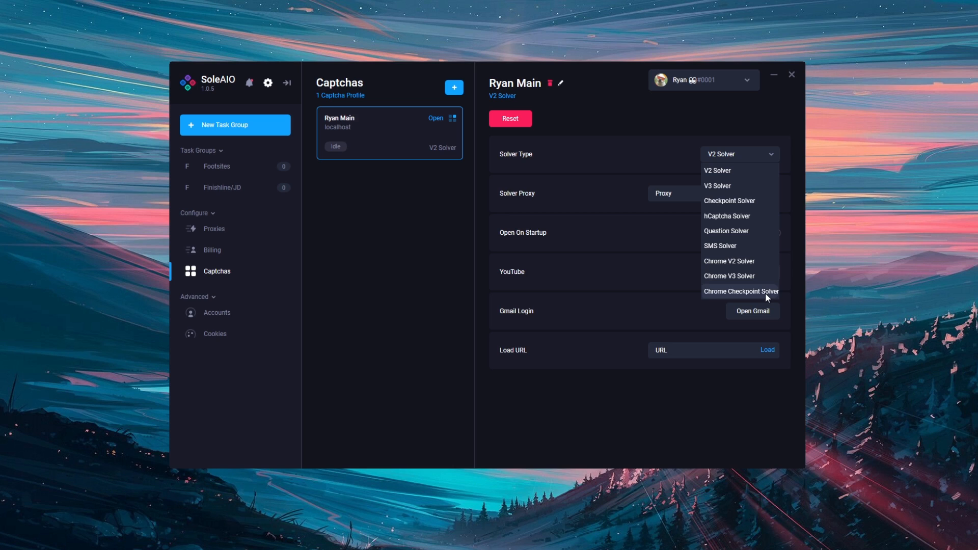
mouse_move(749, 181)
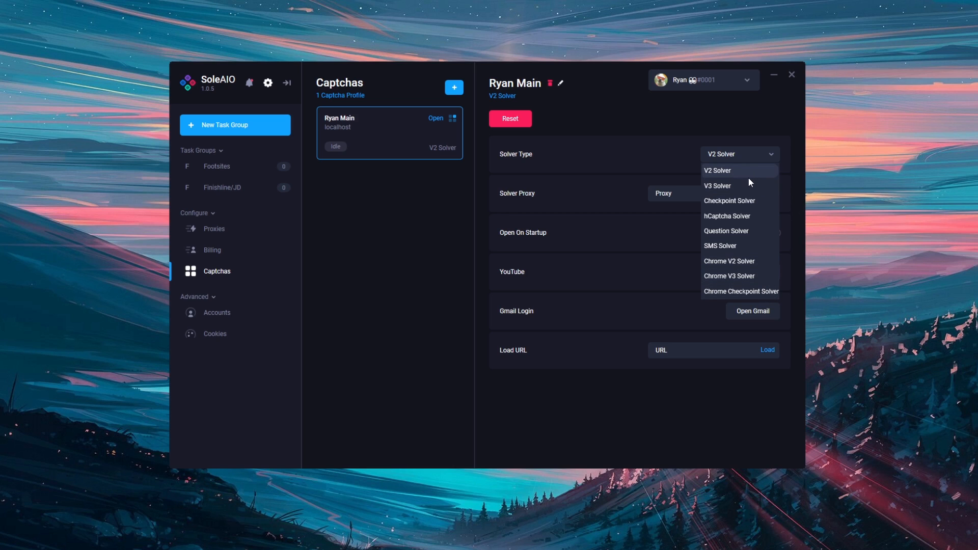
mouse_move(739, 261)
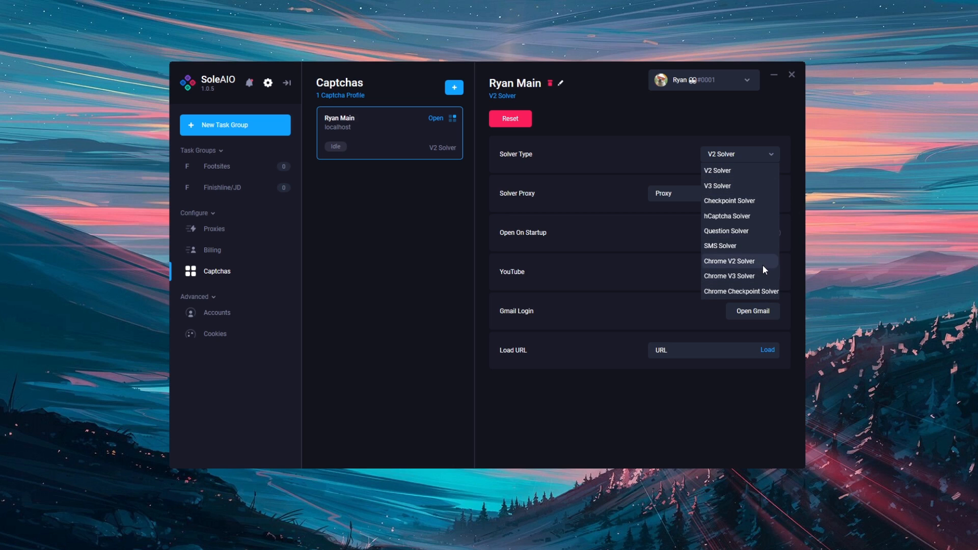
mouse_move(768, 268)
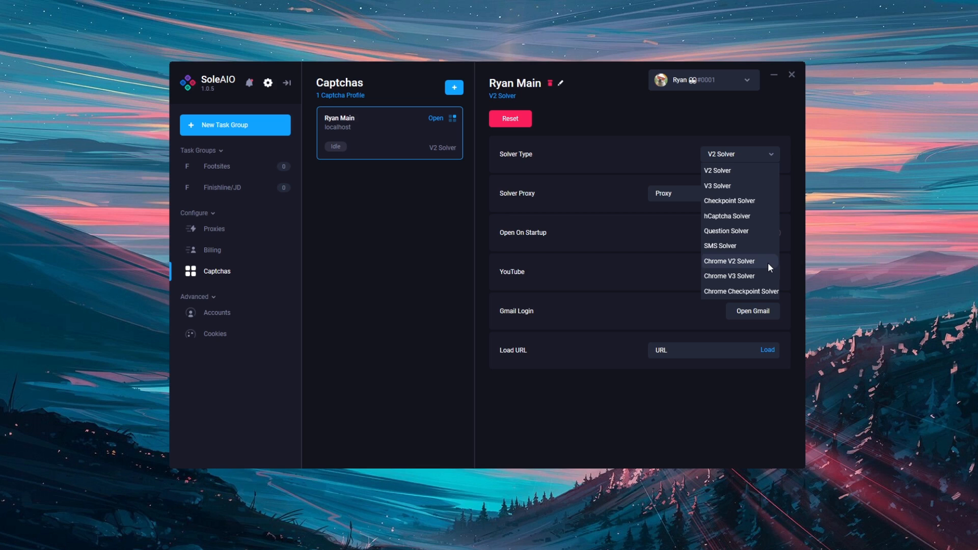
mouse_move(766, 276)
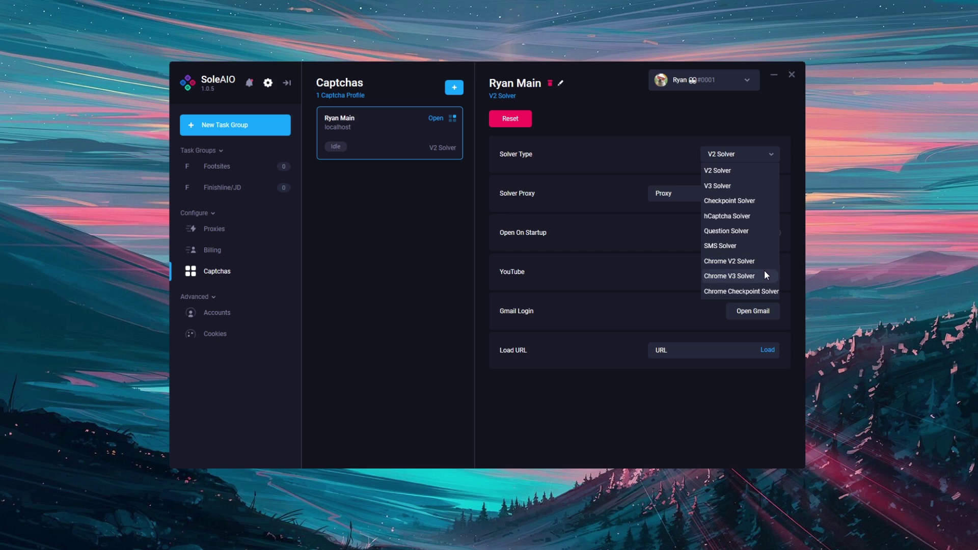
mouse_move(749, 276)
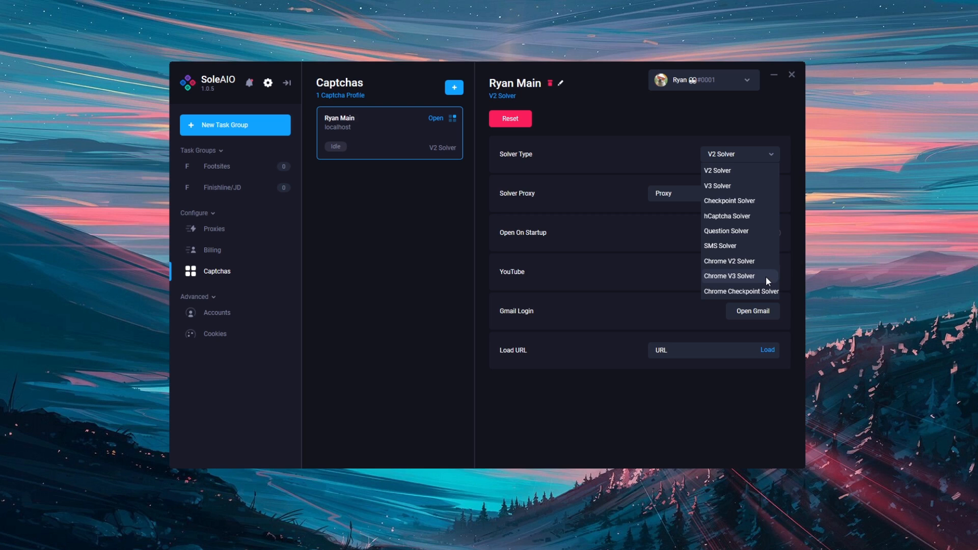
mouse_move(760, 280)
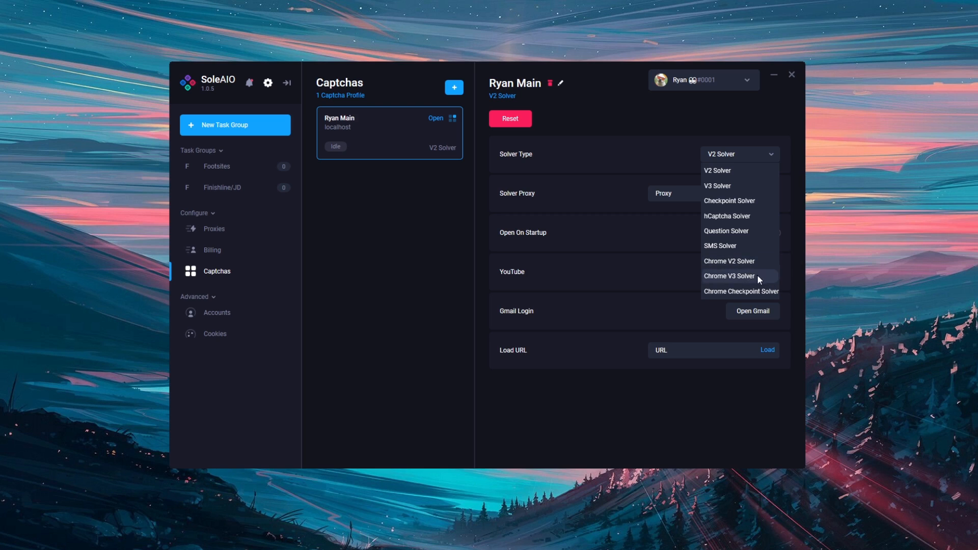
mouse_move(766, 280)
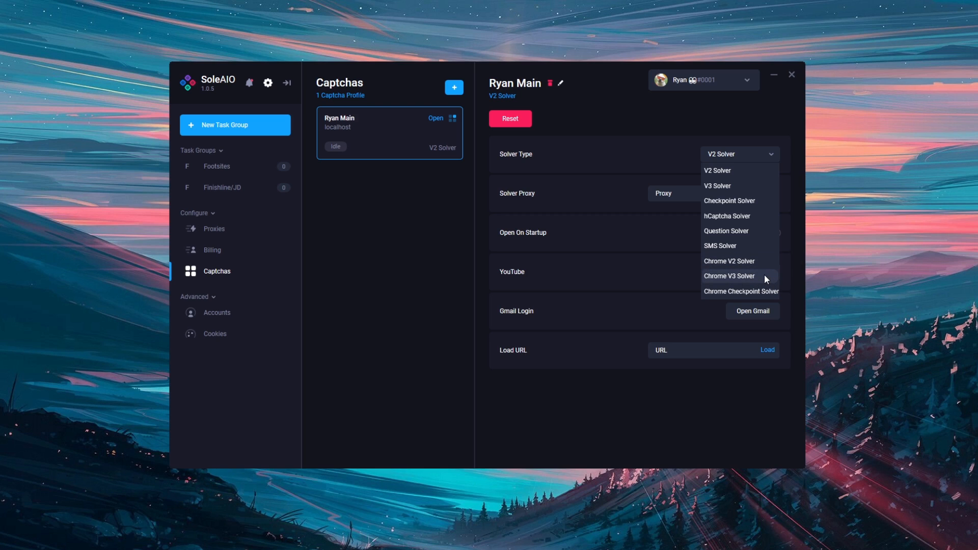
mouse_move(739, 261)
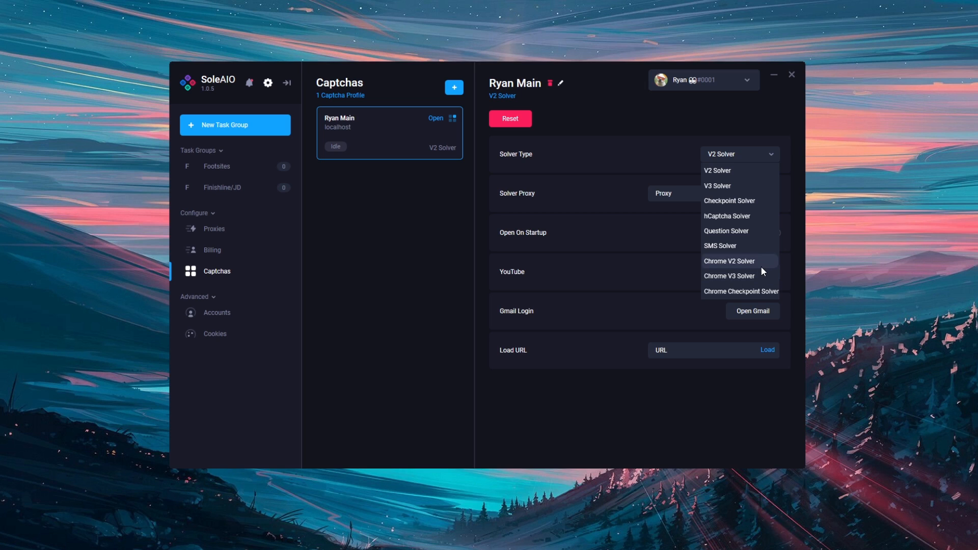
mouse_move(770, 276)
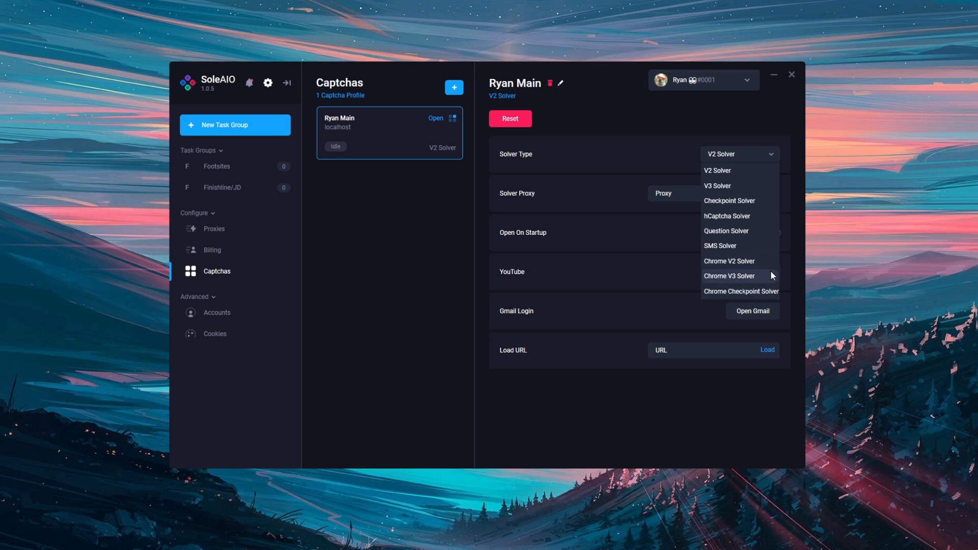
left_click(717, 170)
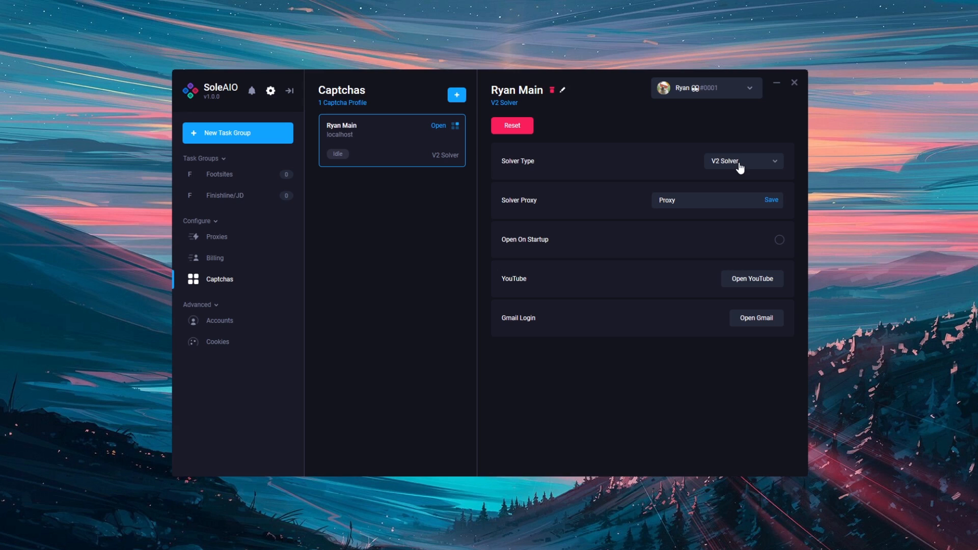
mouse_move(590, 216)
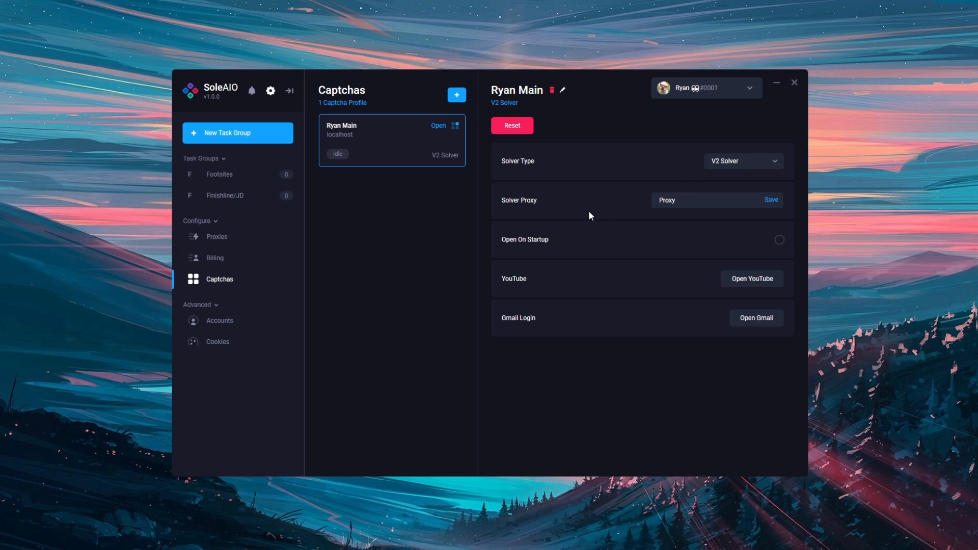
mouse_move(679, 186)
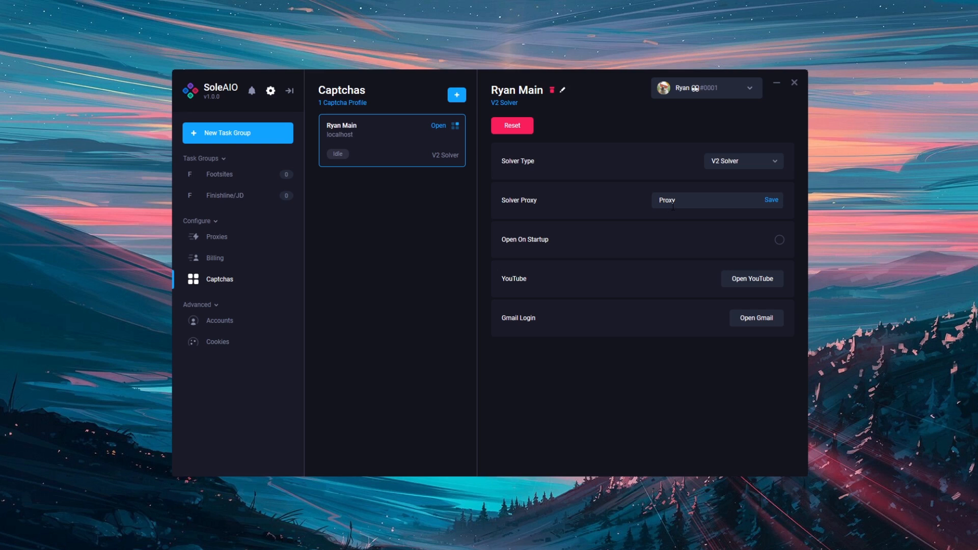
mouse_move(667, 216)
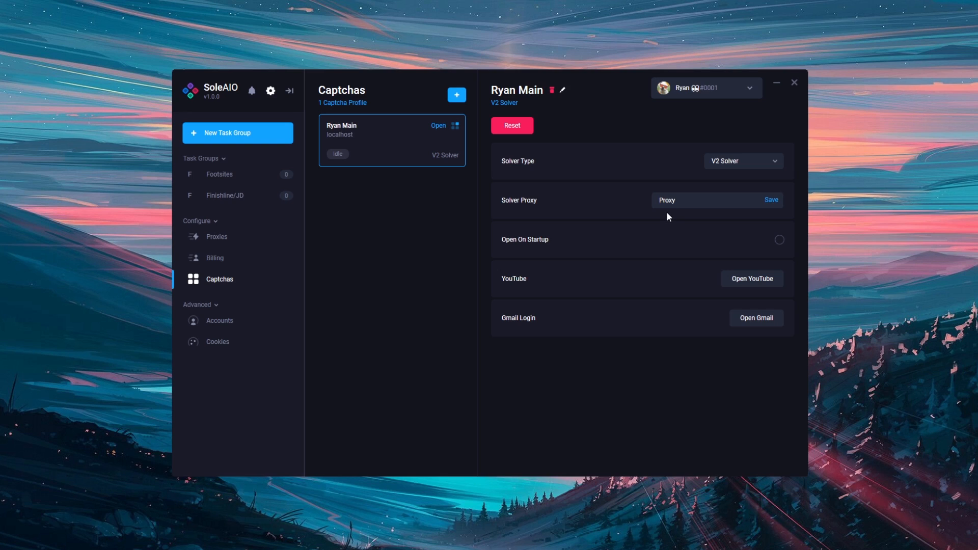
mouse_move(651, 208)
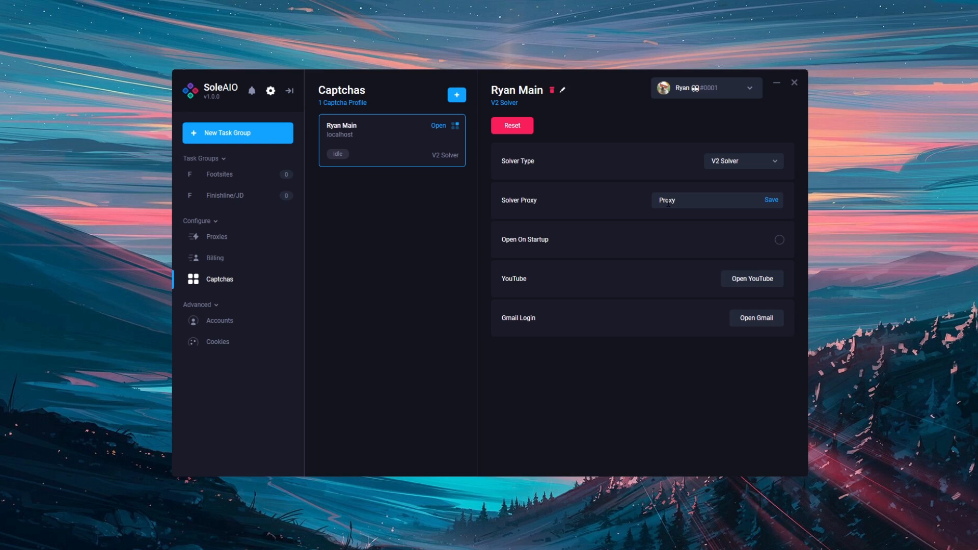
mouse_move(653, 200)
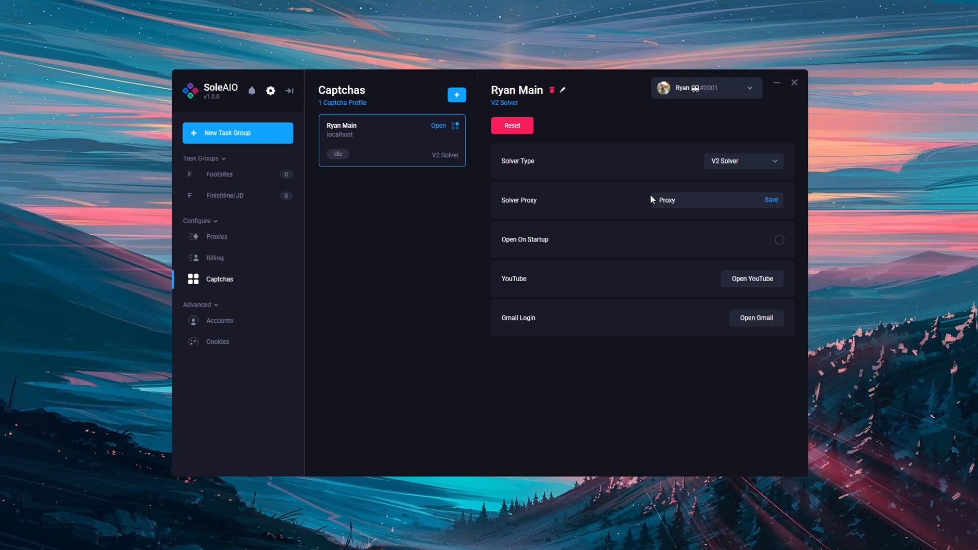
mouse_move(651, 194)
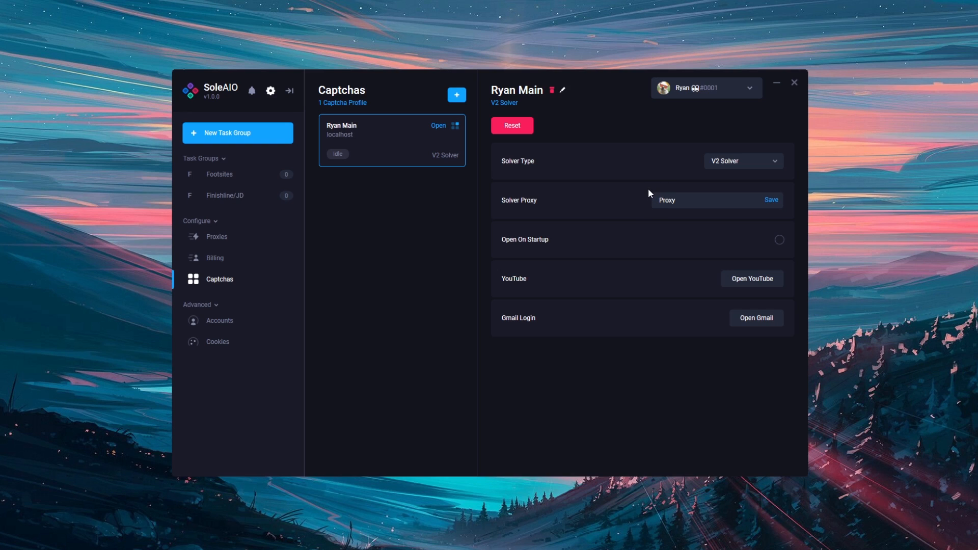
mouse_move(662, 215)
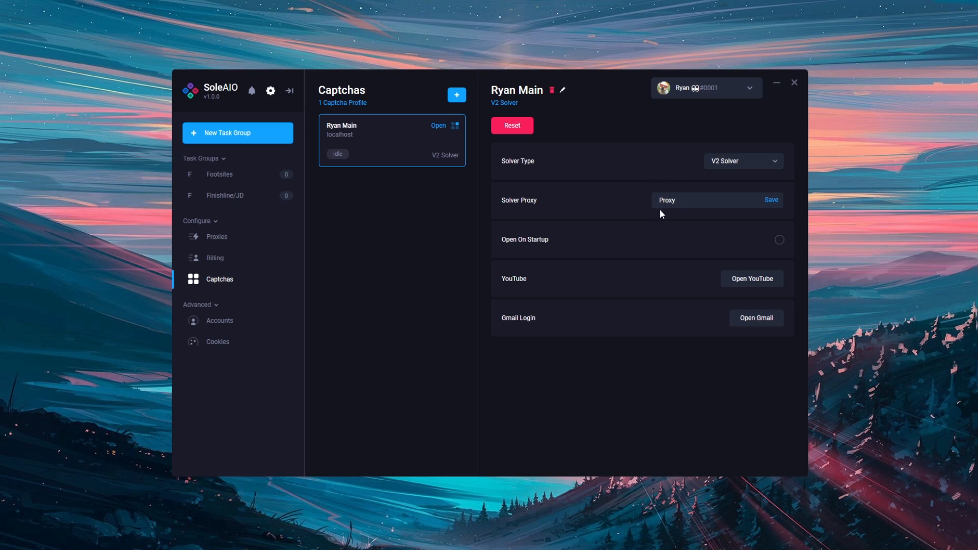
mouse_move(656, 214)
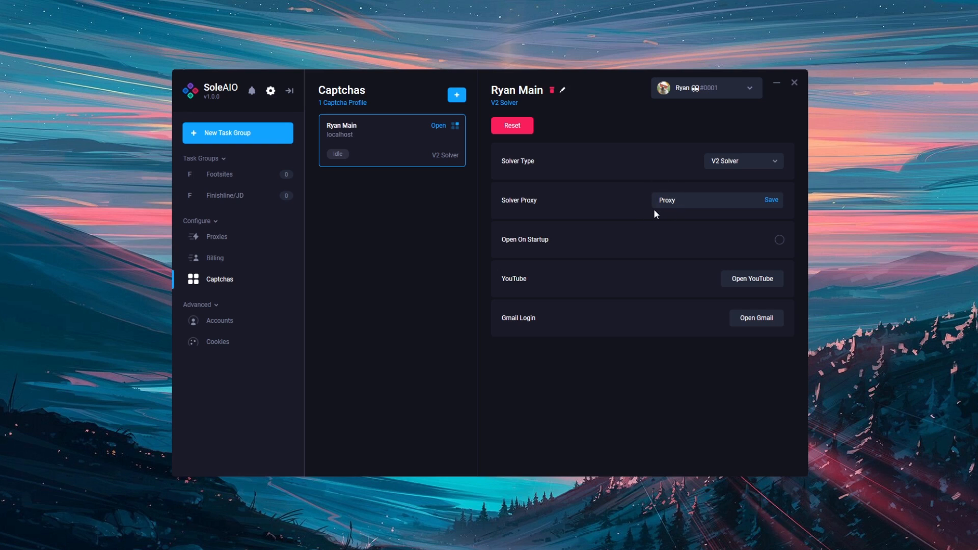
mouse_move(740, 204)
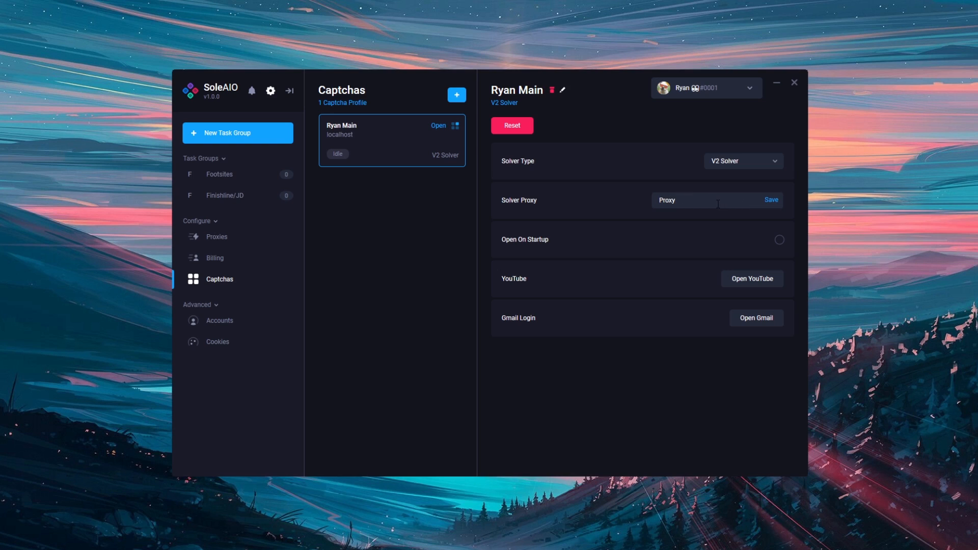
mouse_move(702, 233)
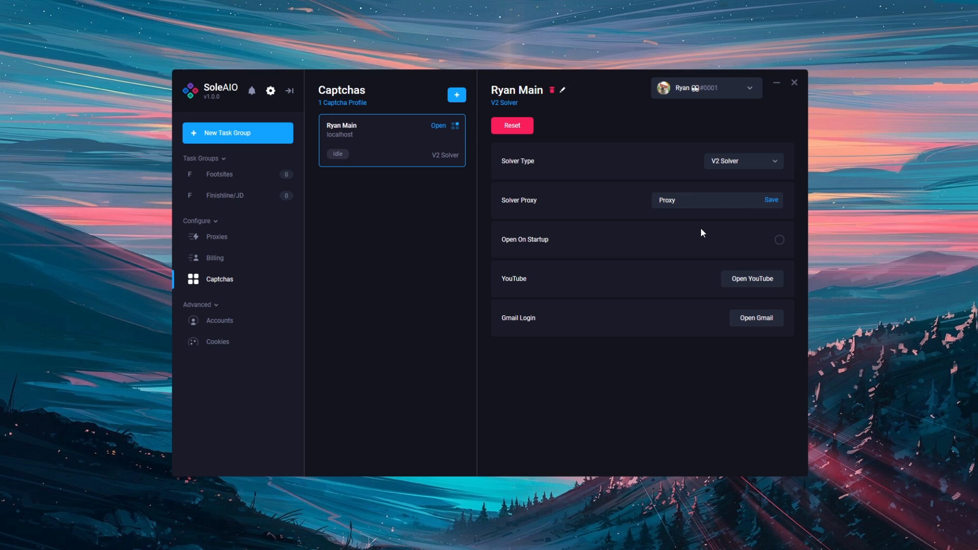
left_click(780, 240)
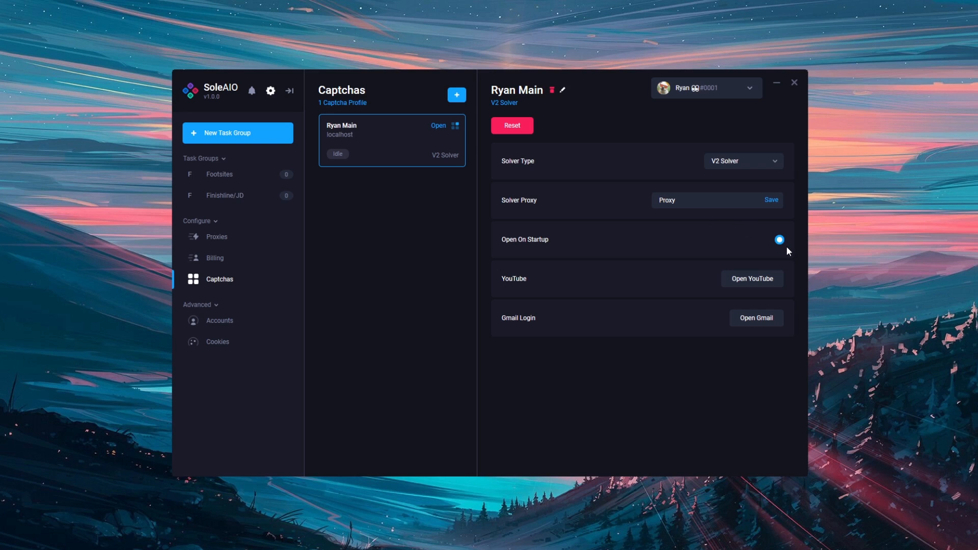
left_click(779, 239)
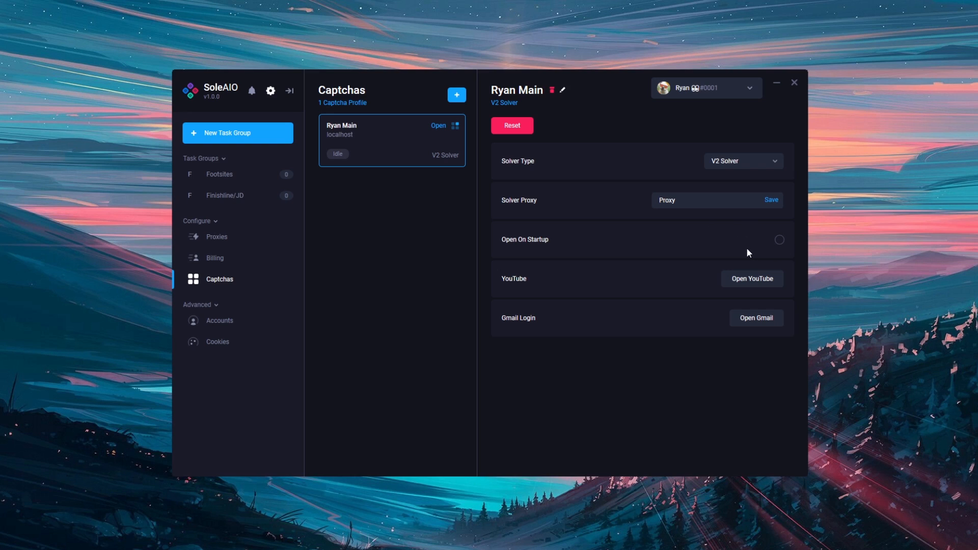
mouse_move(749, 244)
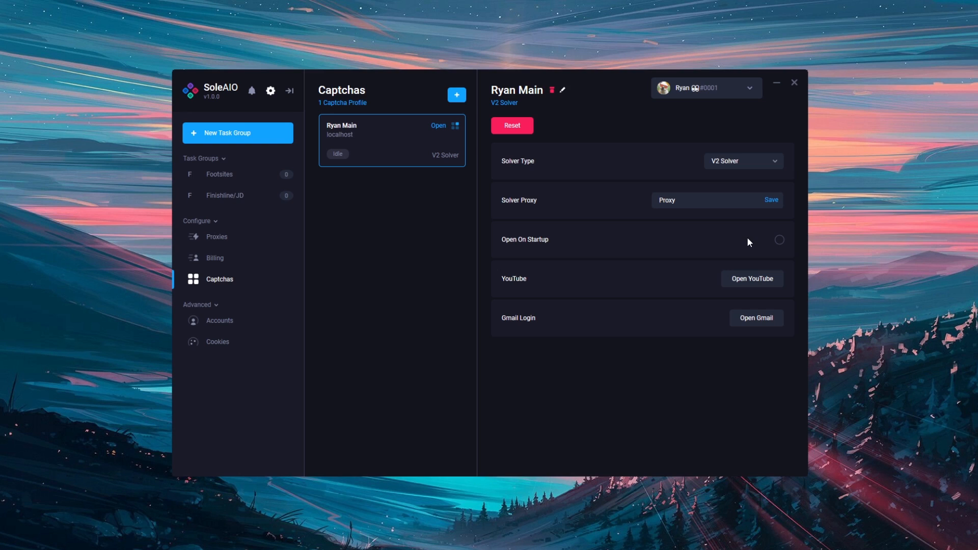
mouse_move(737, 249)
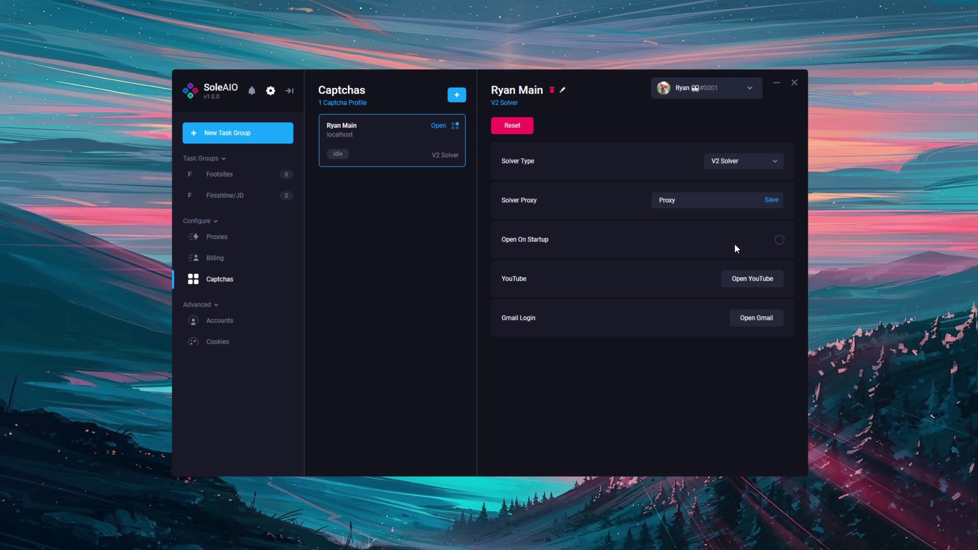
mouse_move(744, 242)
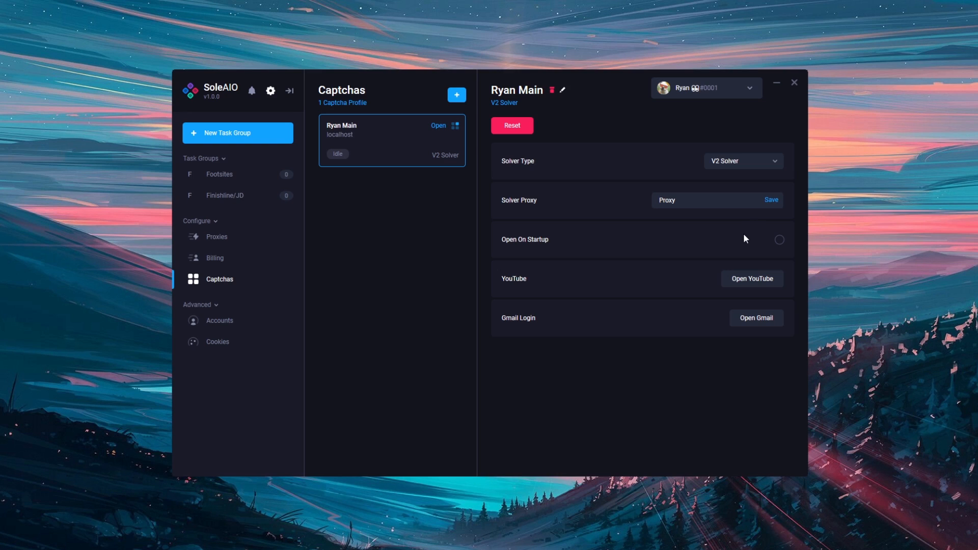
mouse_move(723, 247)
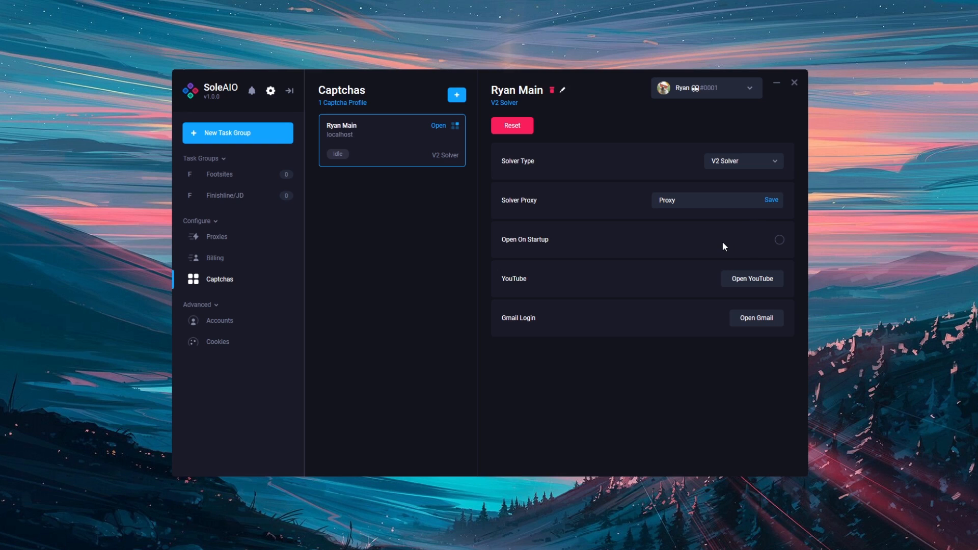
mouse_move(735, 236)
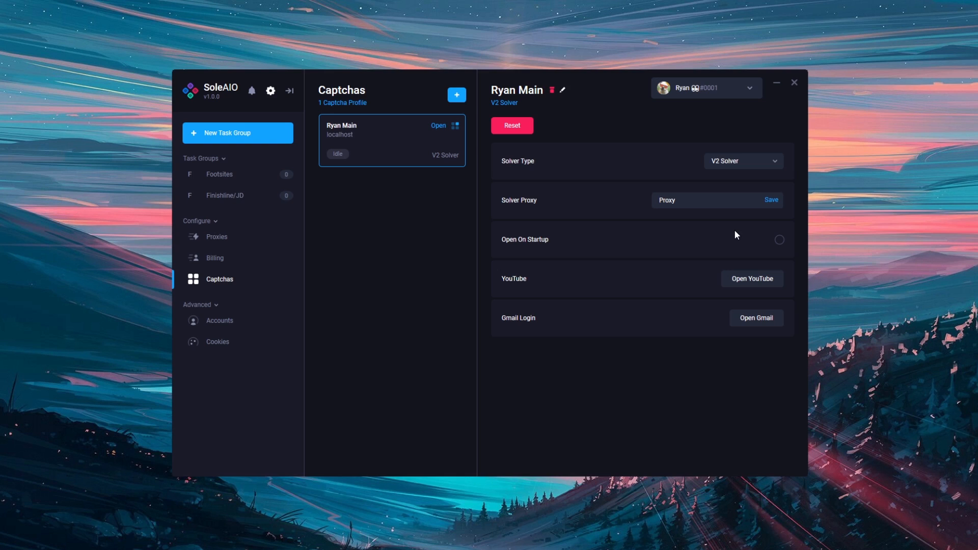
mouse_move(754, 238)
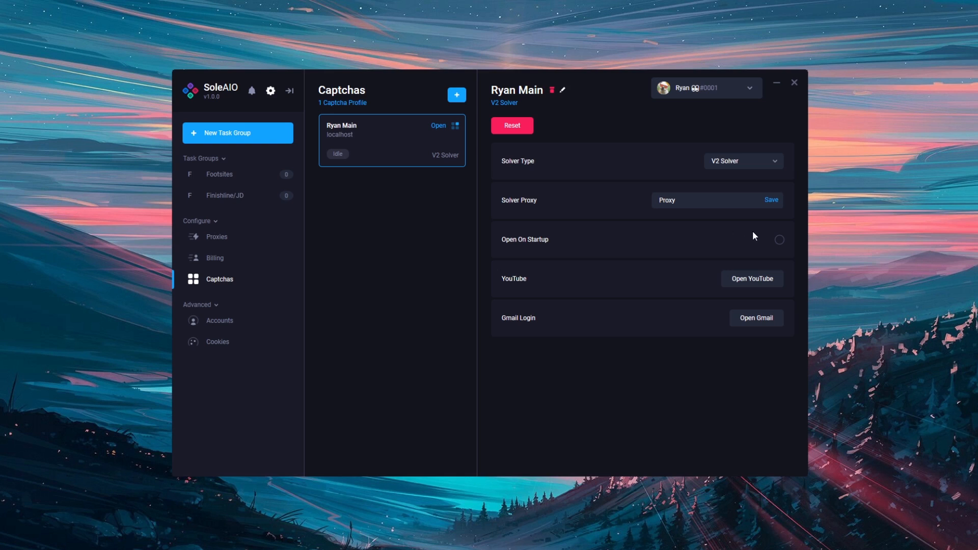
mouse_move(729, 238)
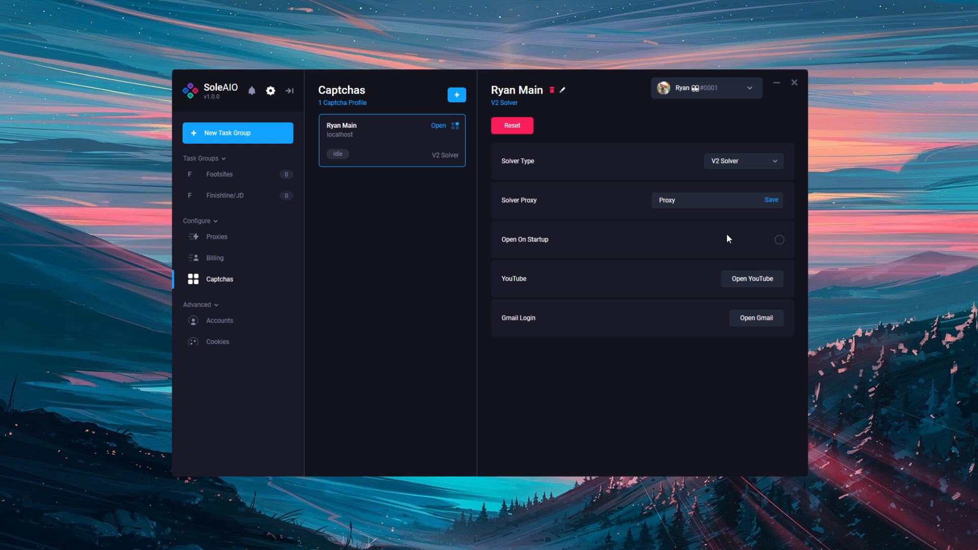
left_click(778, 239)
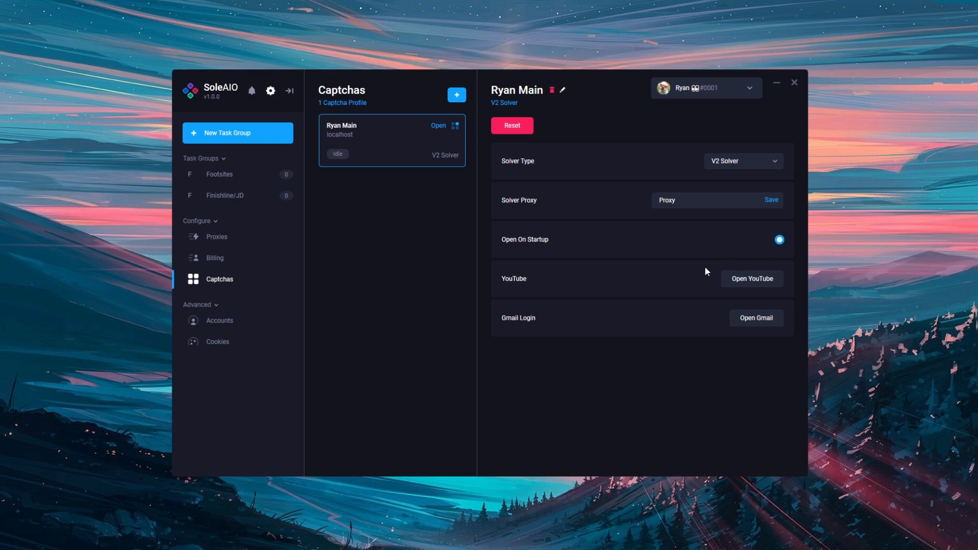
mouse_move(652, 267)
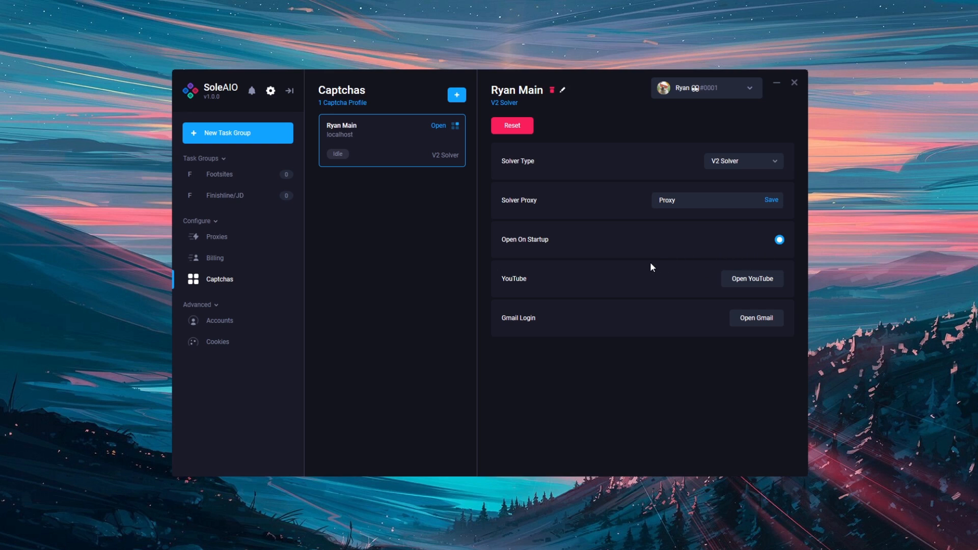
mouse_move(658, 233)
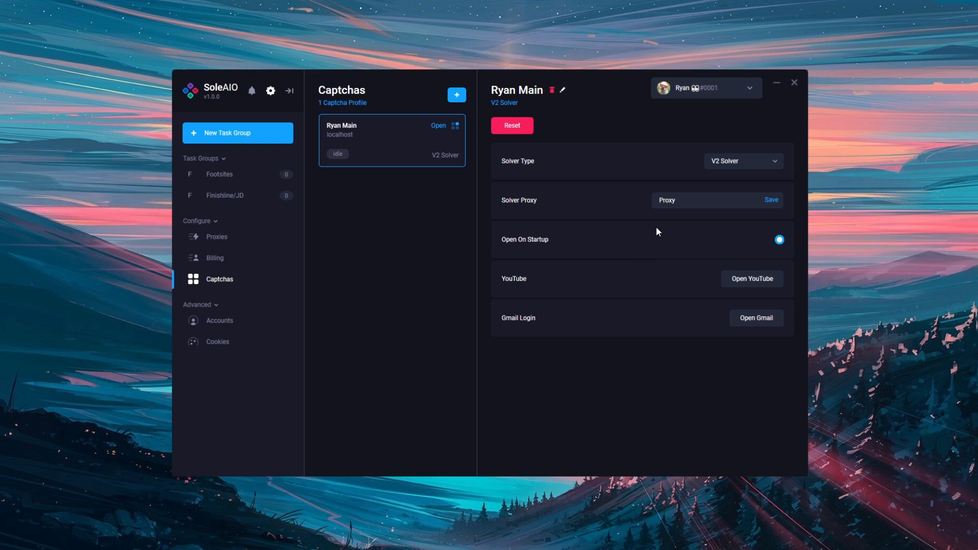
mouse_move(428, 217)
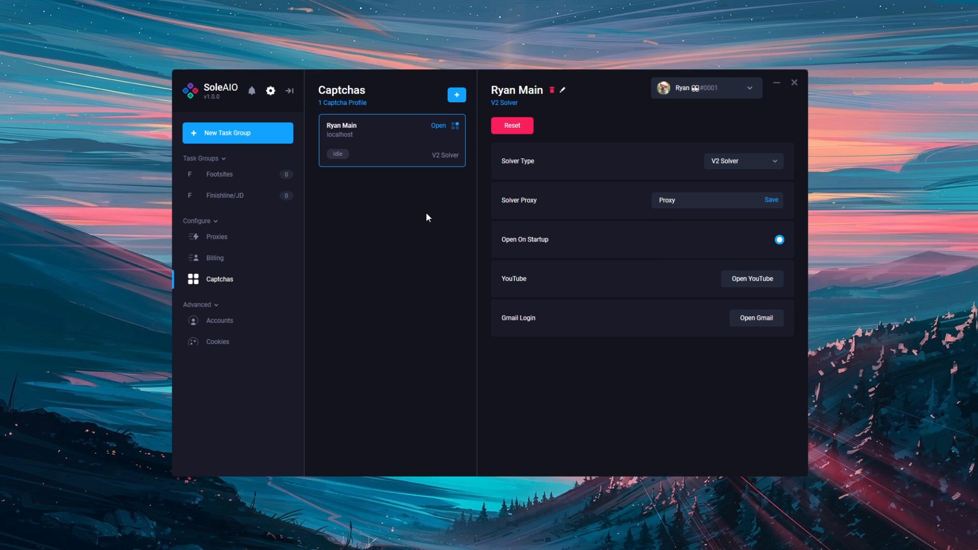
mouse_move(566, 254)
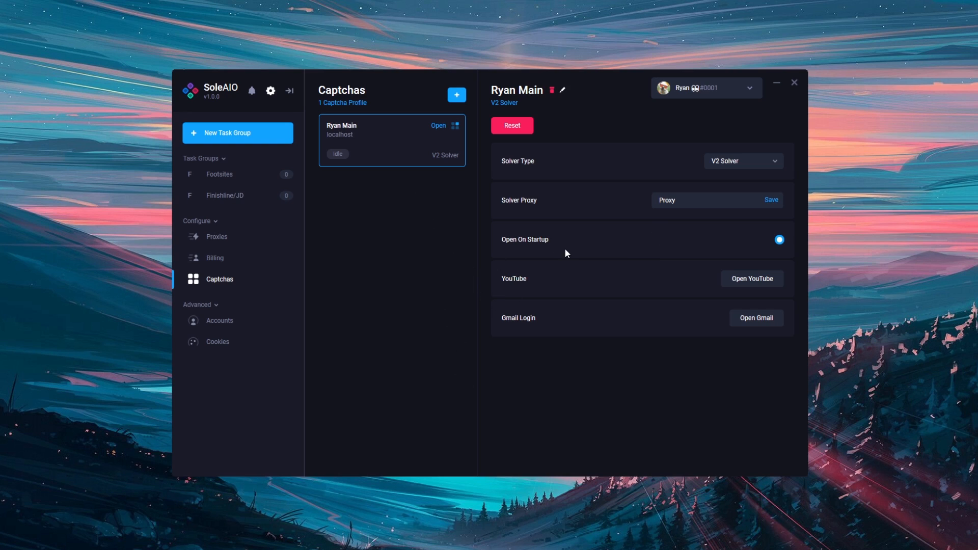
mouse_move(500, 196)
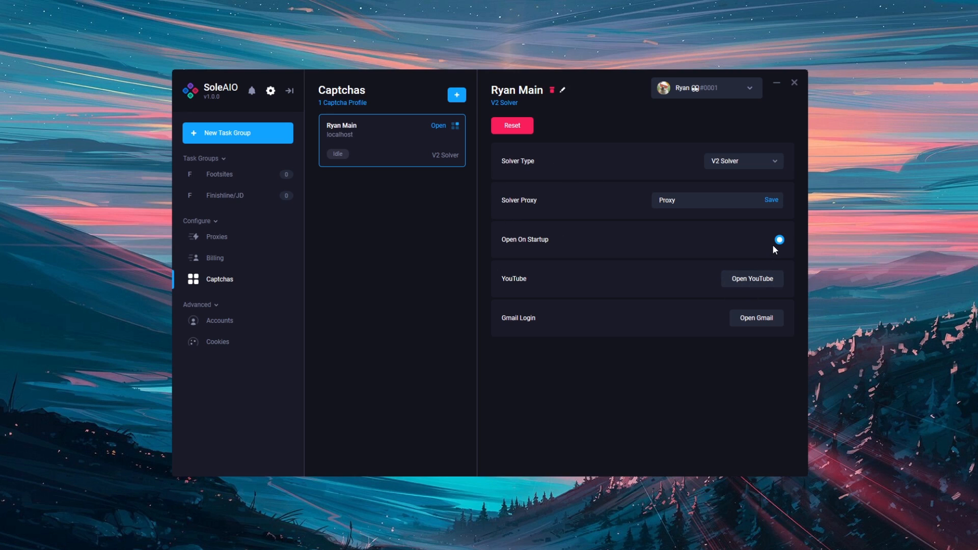
left_click(779, 240)
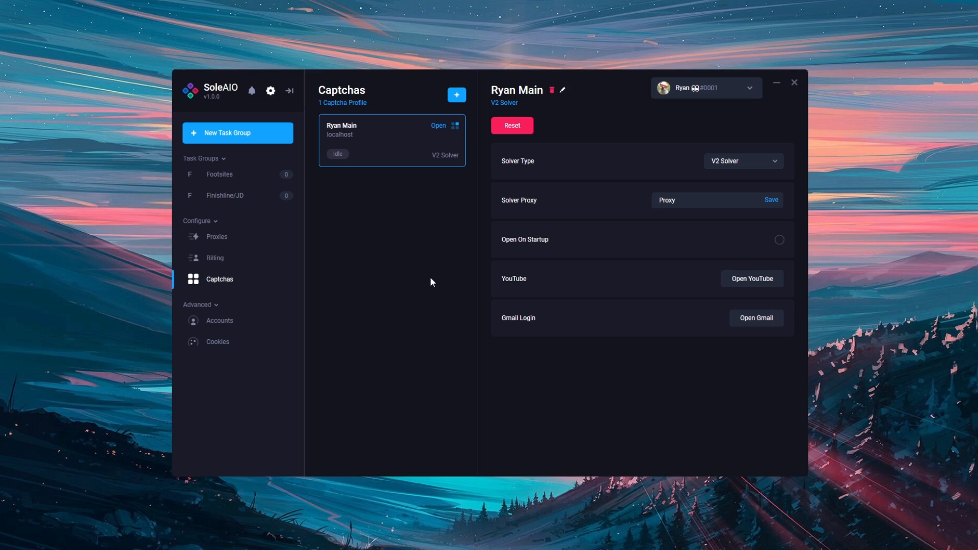
mouse_move(634, 320)
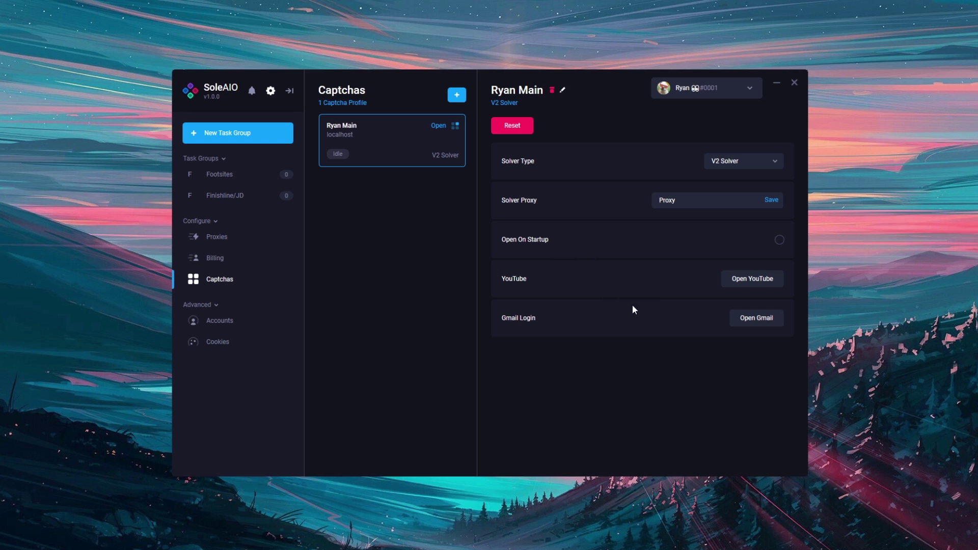
mouse_move(727, 326)
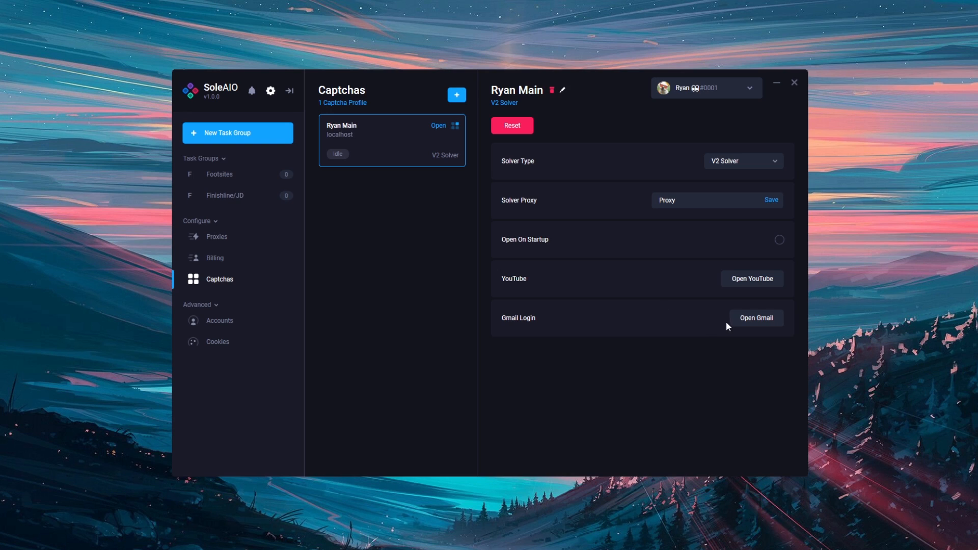
mouse_move(755, 318)
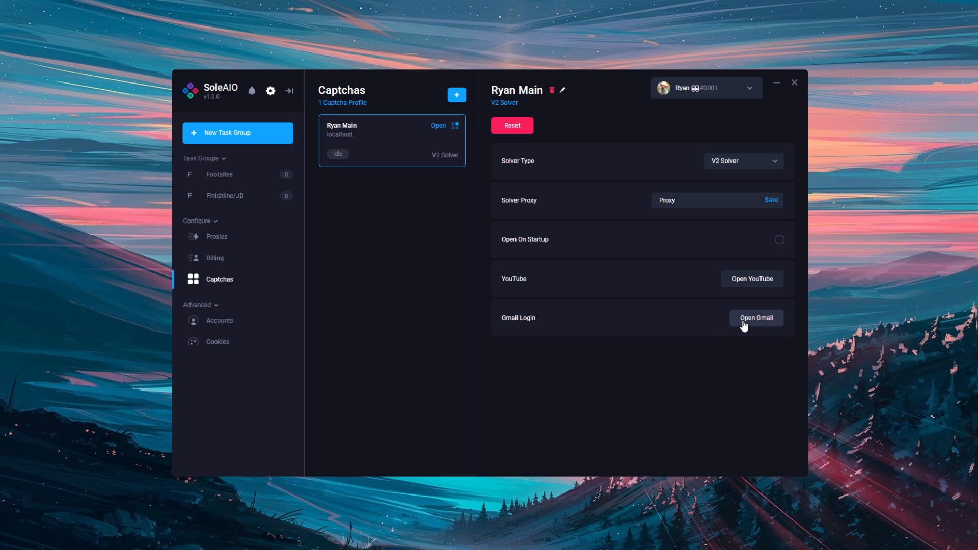
mouse_move(749, 318)
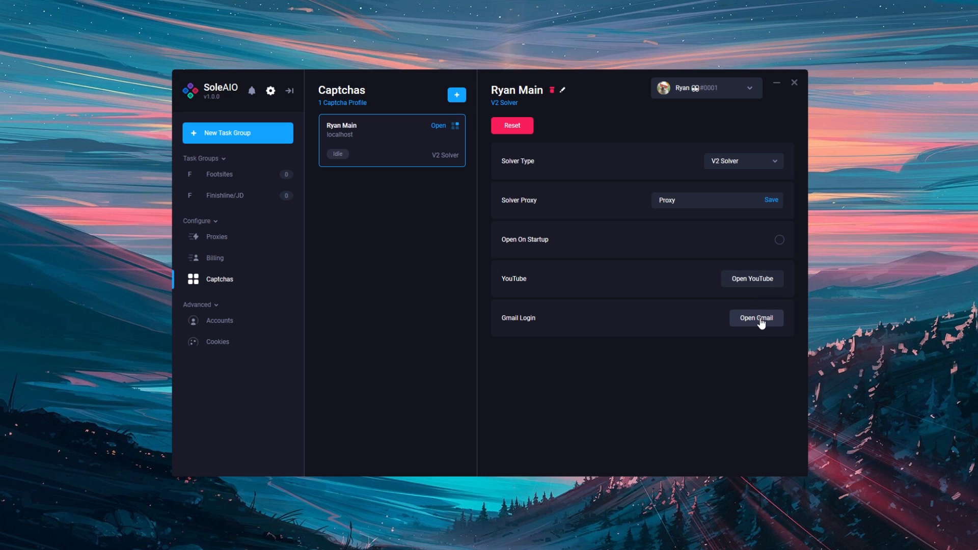
left_click(756, 318)
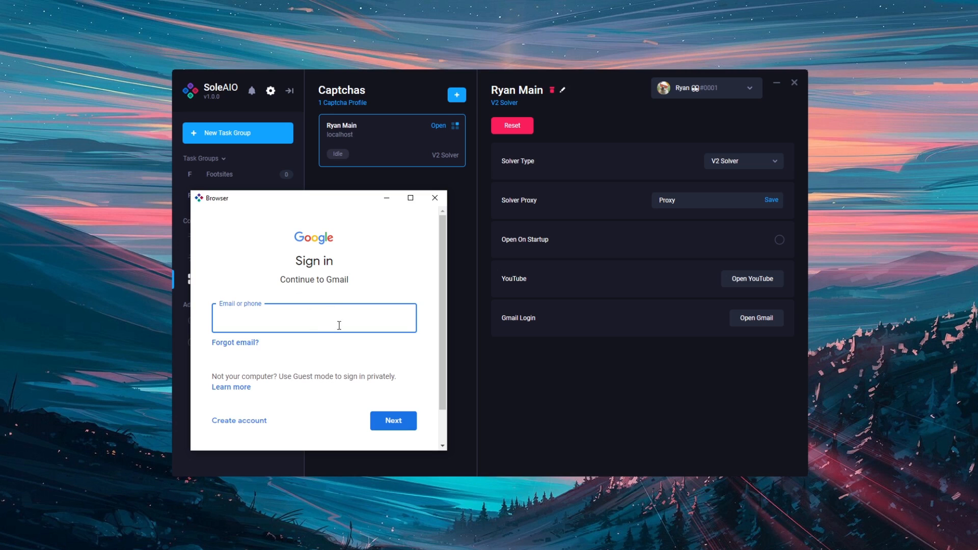
mouse_move(450, 319)
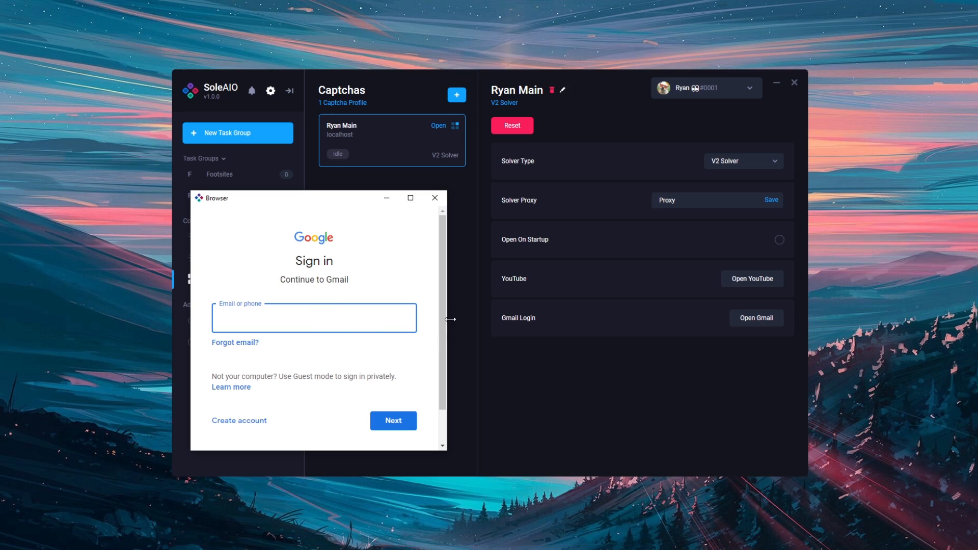
left_click(435, 198)
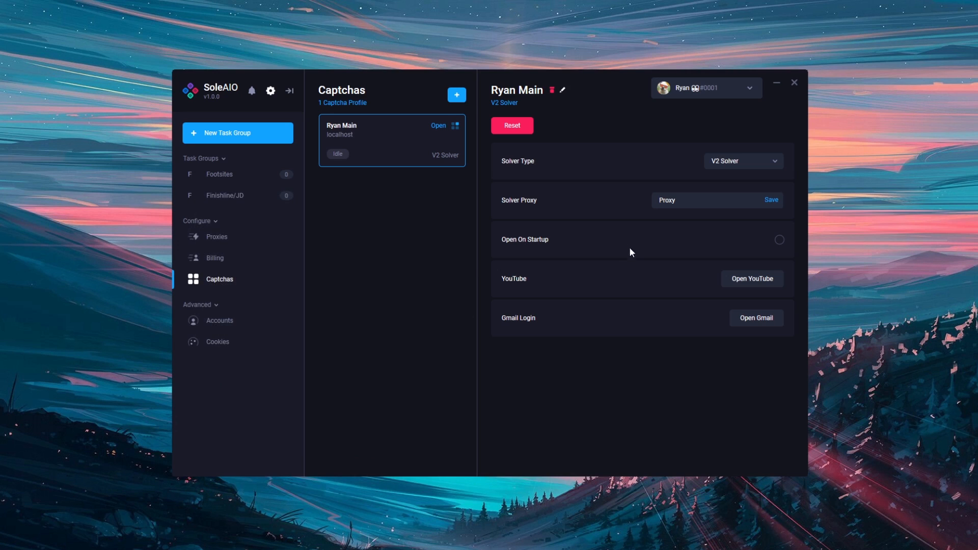
mouse_move(672, 350)
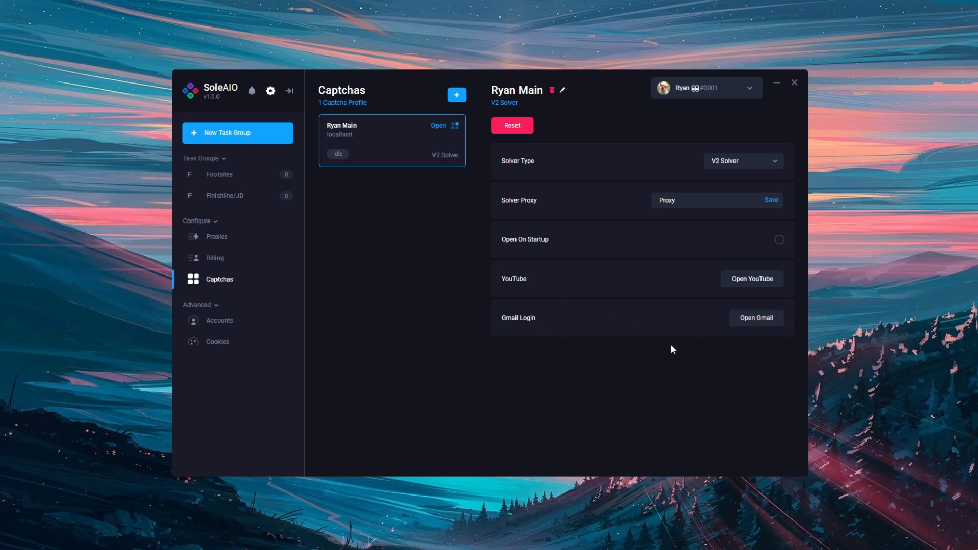
mouse_move(573, 322)
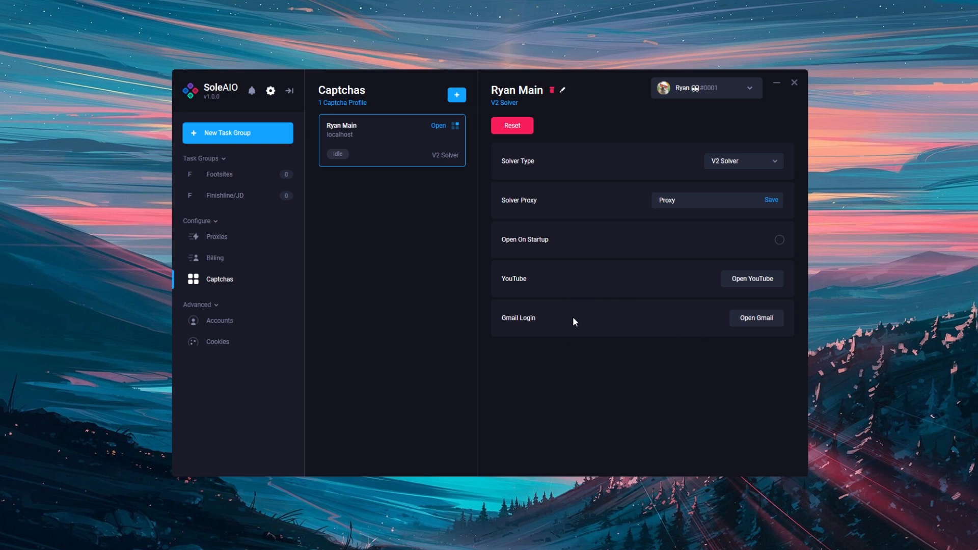
mouse_move(751, 279)
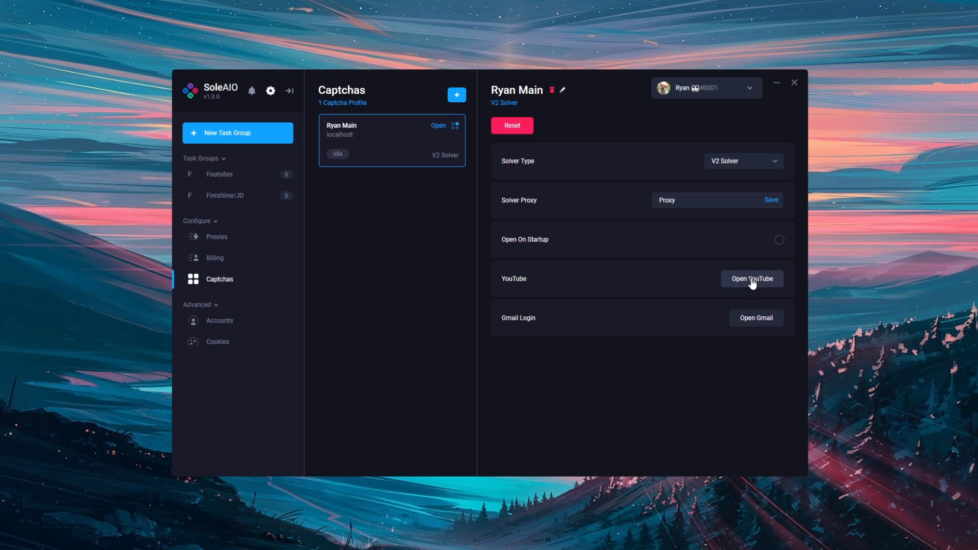
left_click(752, 279)
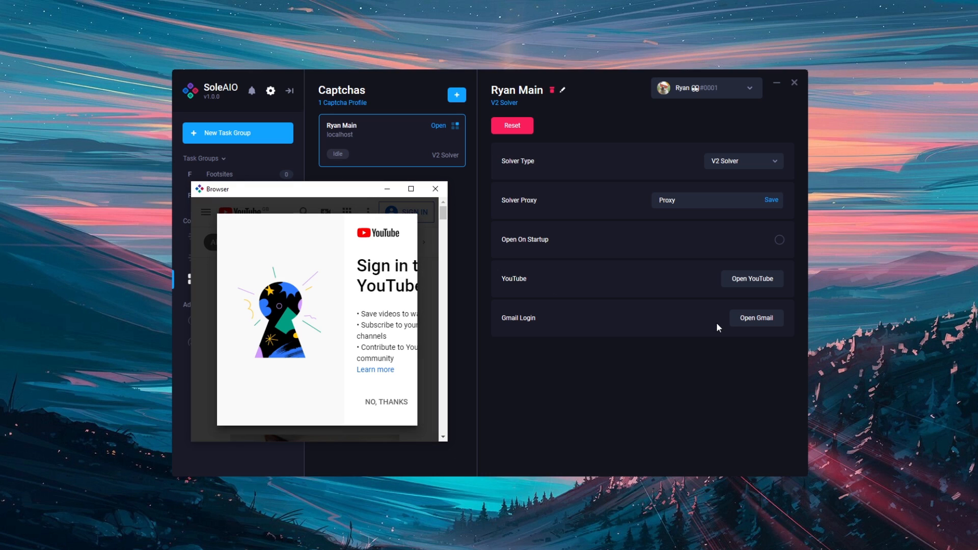
mouse_move(400, 389)
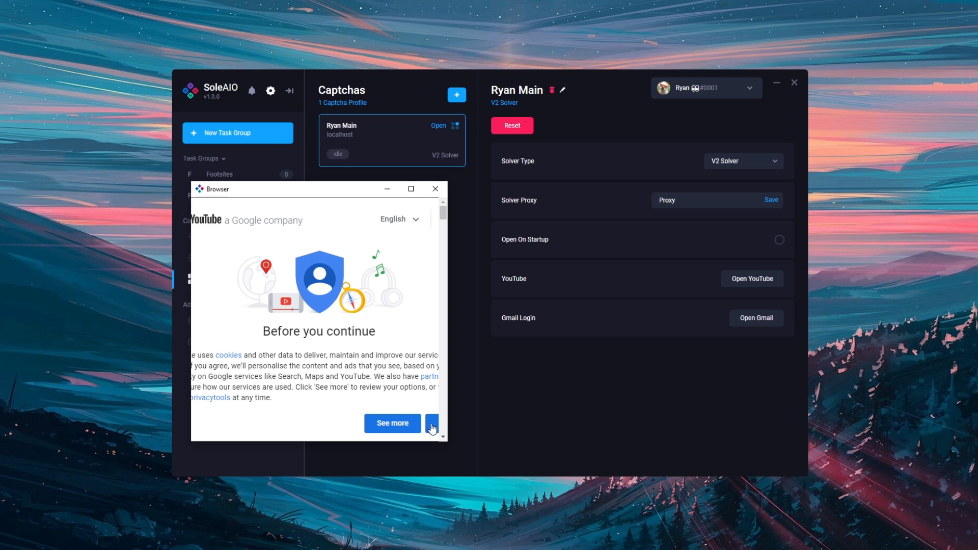
left_click(432, 423)
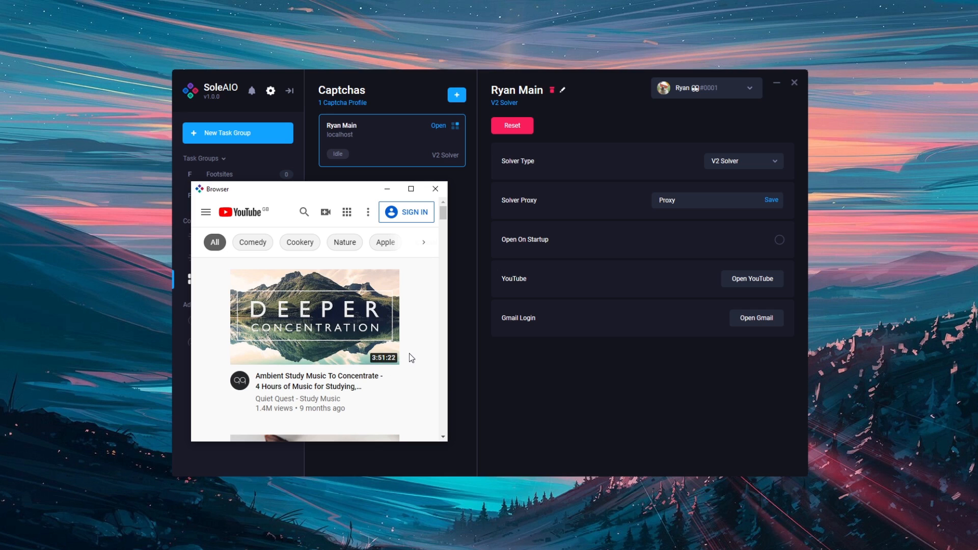
mouse_move(407, 347)
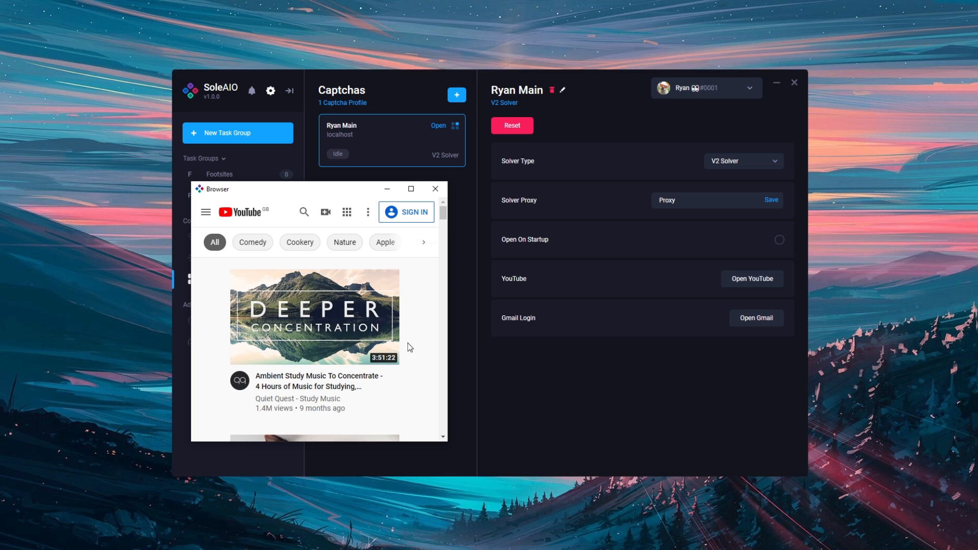
left_click(435, 190)
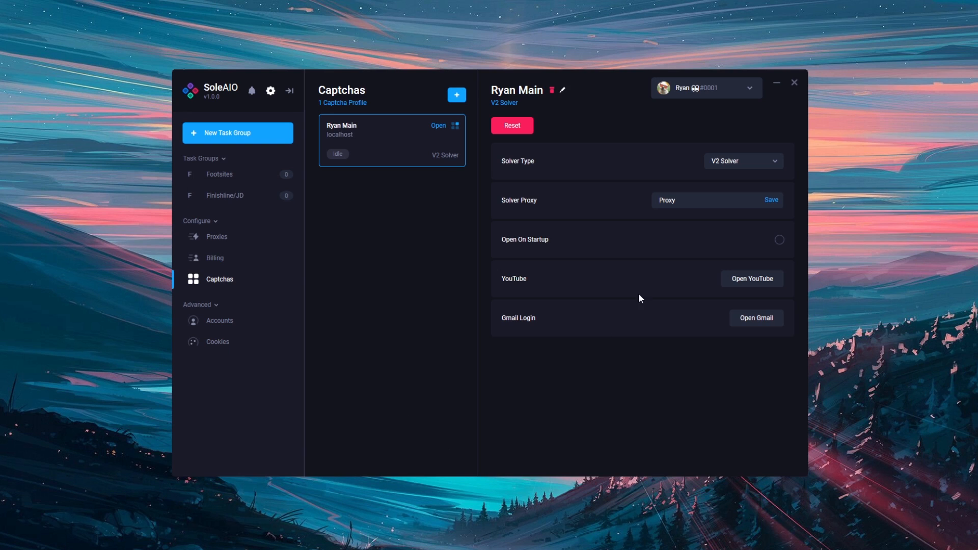
mouse_move(610, 294)
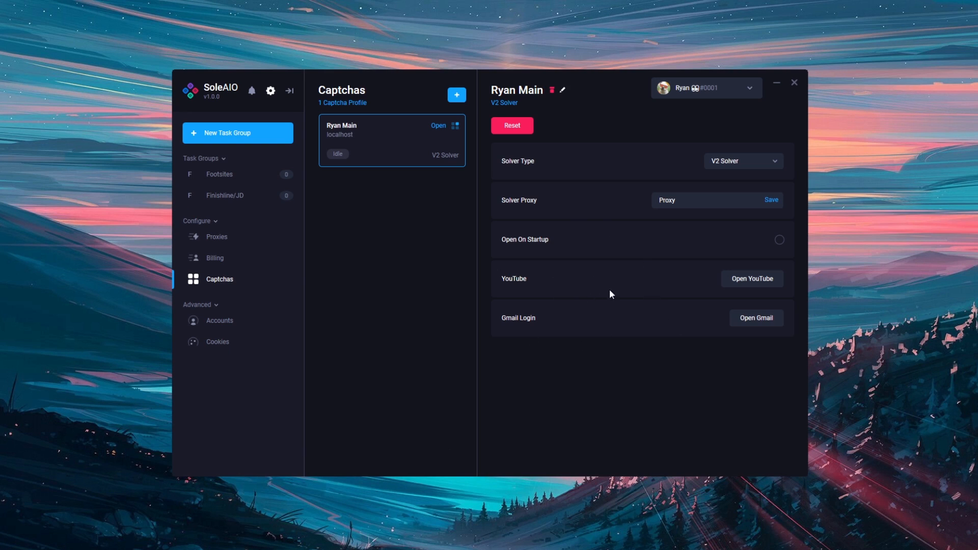
mouse_move(649, 226)
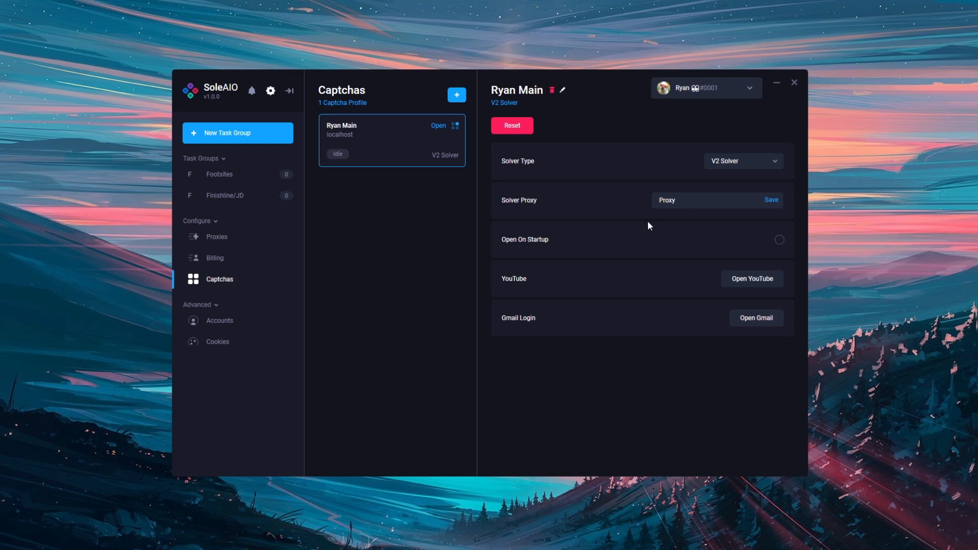
mouse_move(580, 212)
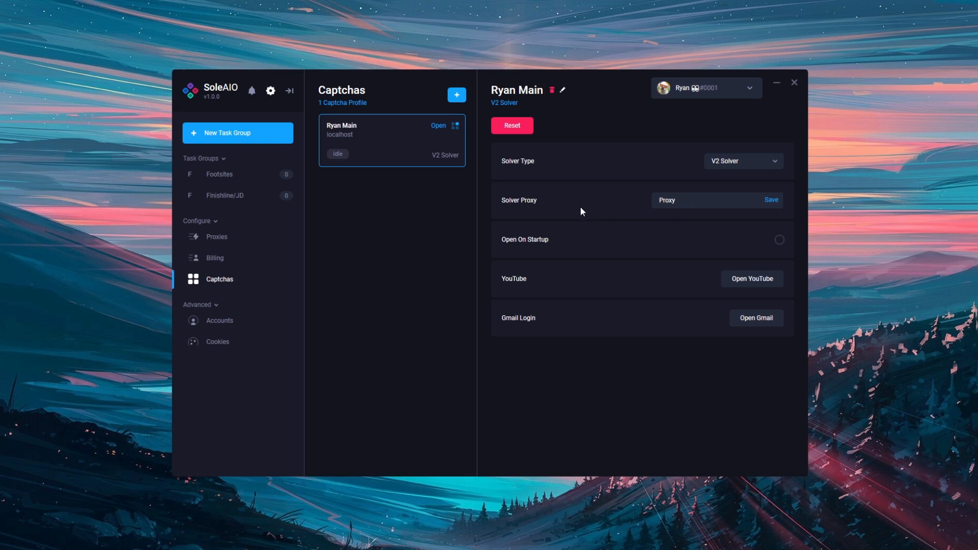
mouse_move(422, 234)
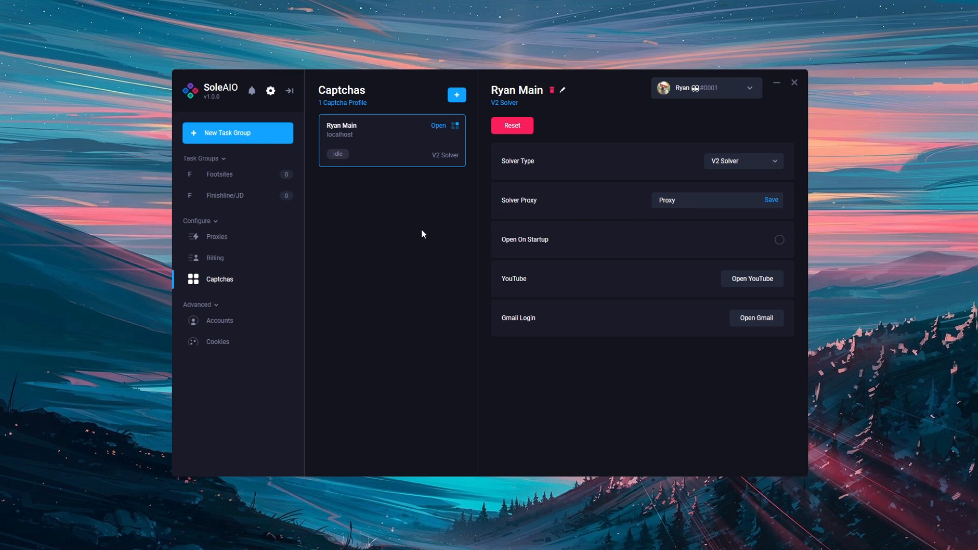
mouse_move(441, 133)
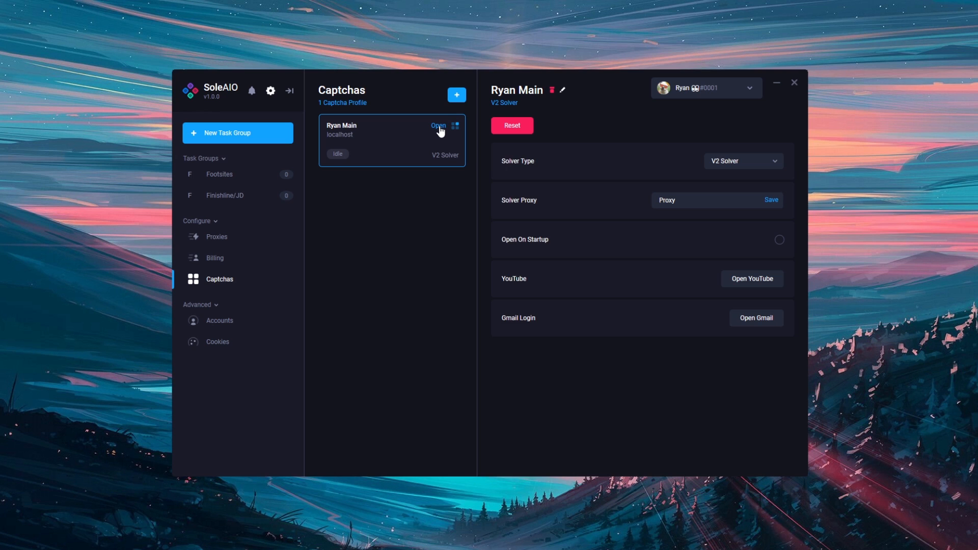
Step: Launch the Ryan Main captcha harvester window, leaving the profile in Waiting status
left_click(438, 127)
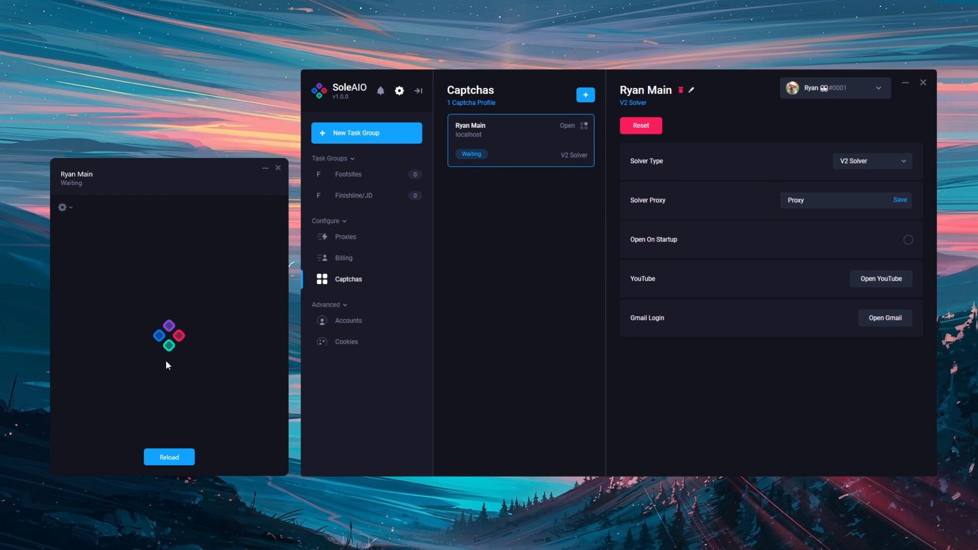
mouse_move(179, 317)
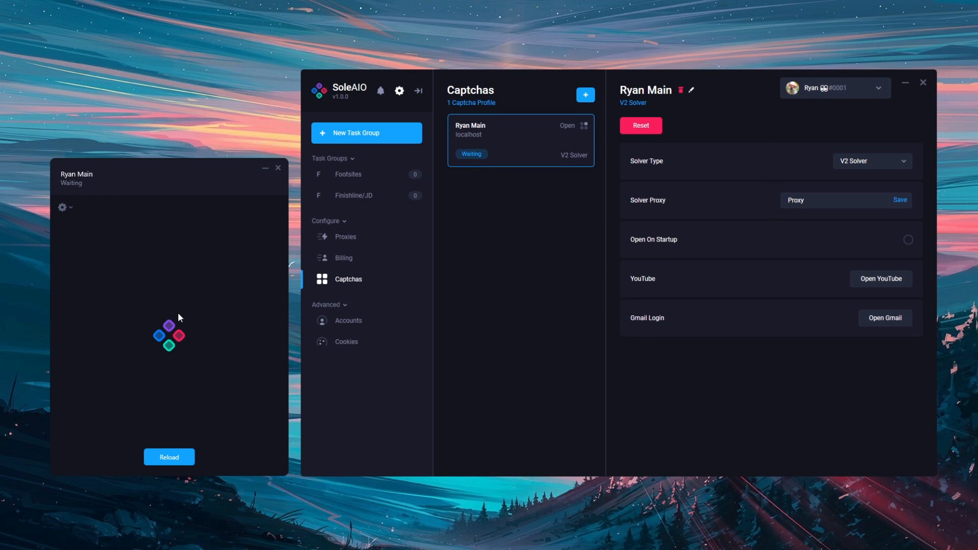
mouse_move(556, 125)
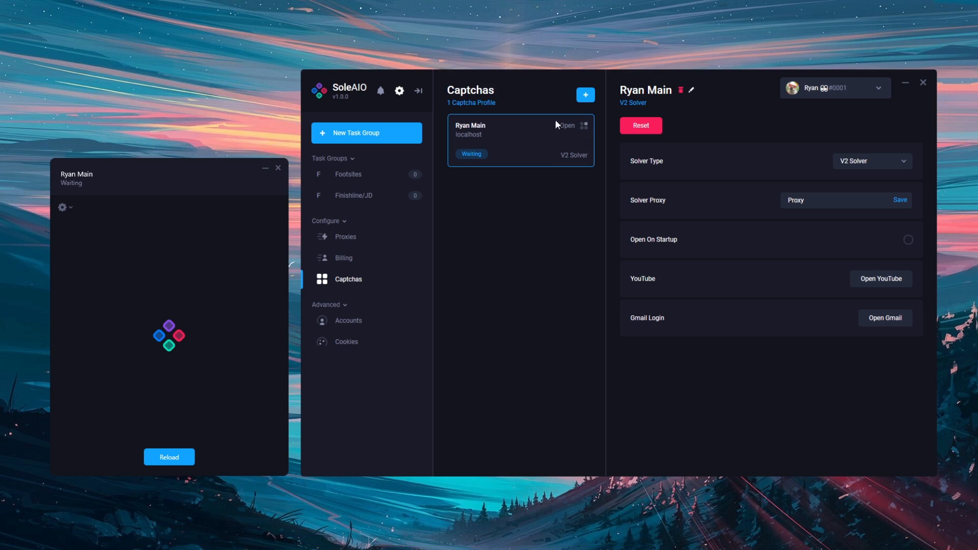
mouse_move(577, 159)
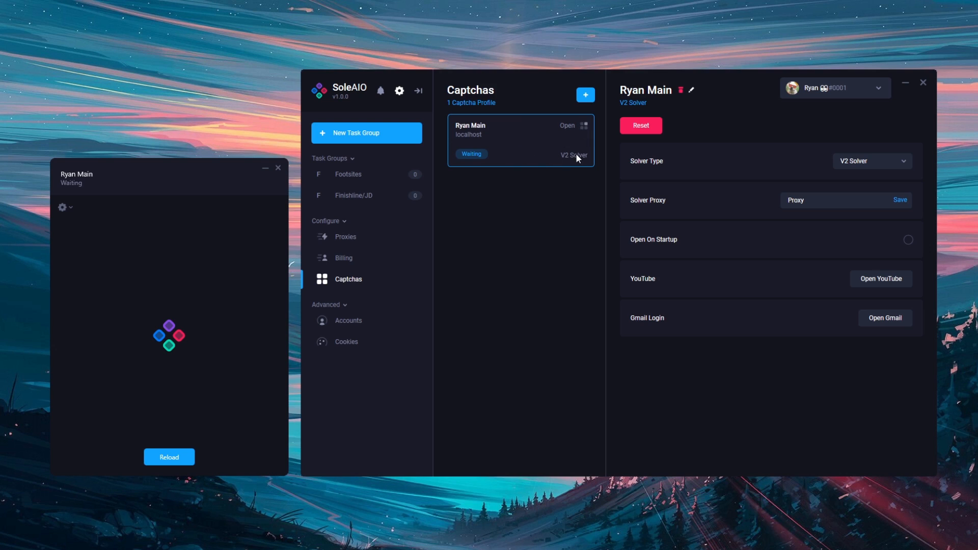
mouse_move(841, 175)
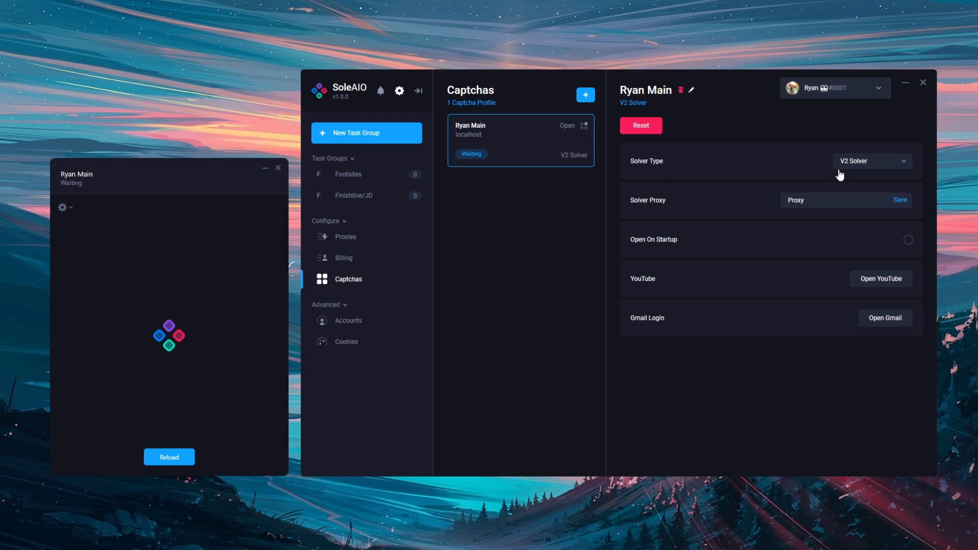
mouse_move(464, 167)
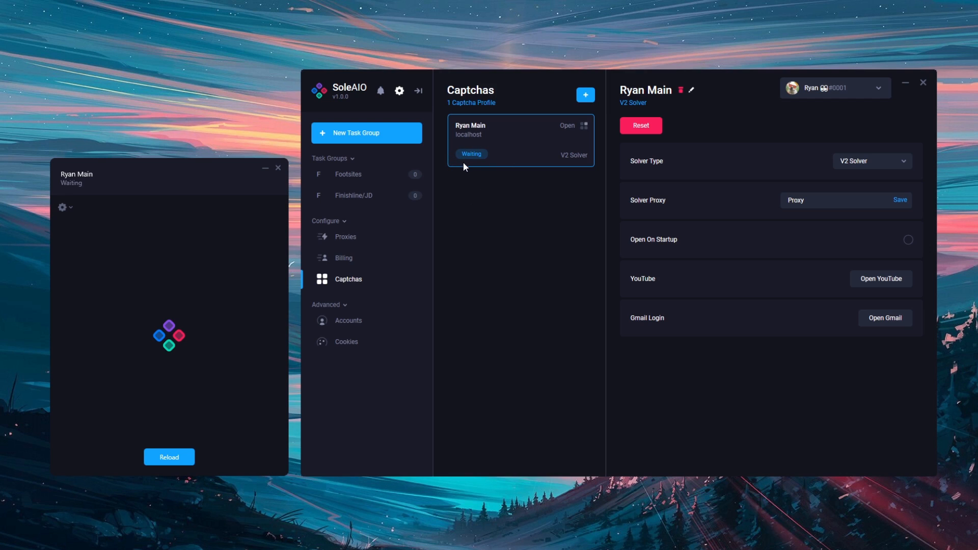
mouse_move(482, 137)
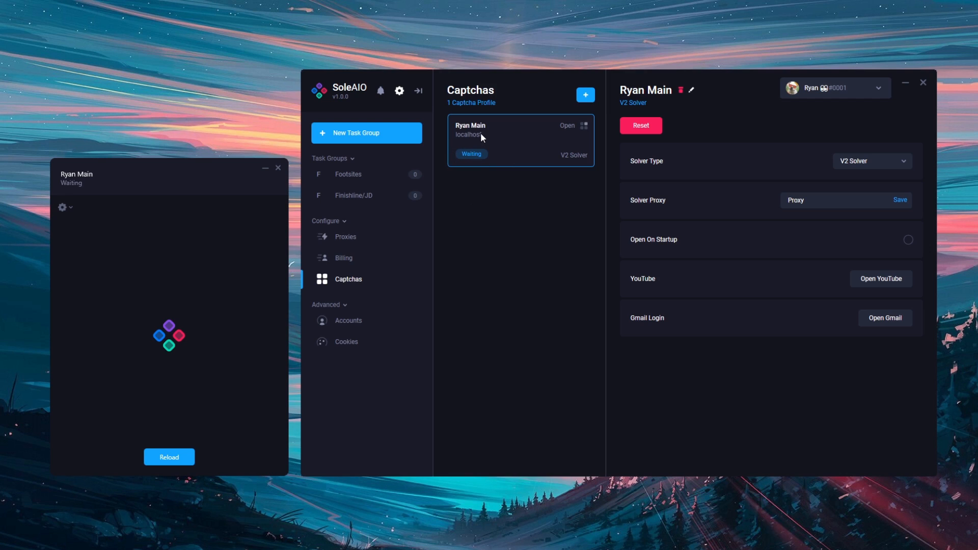
mouse_move(475, 141)
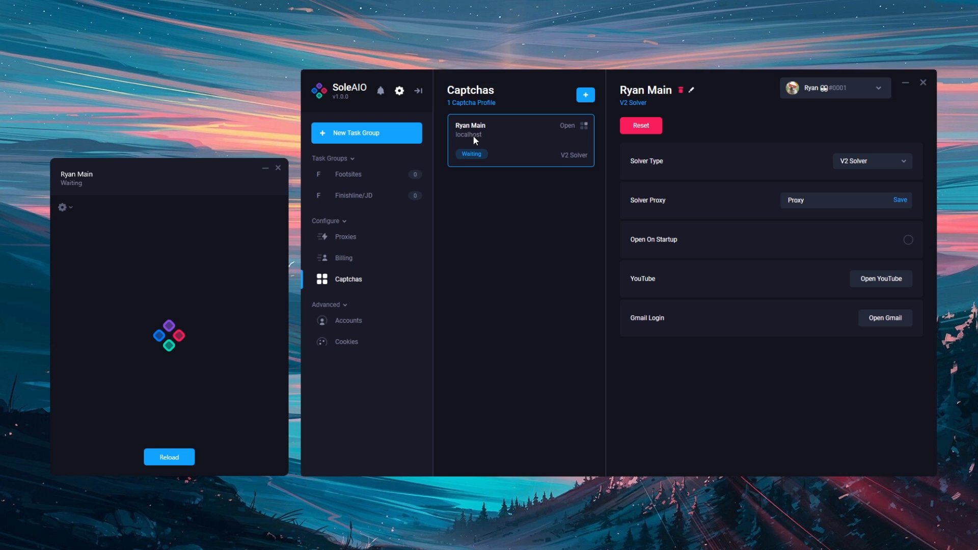
mouse_move(723, 196)
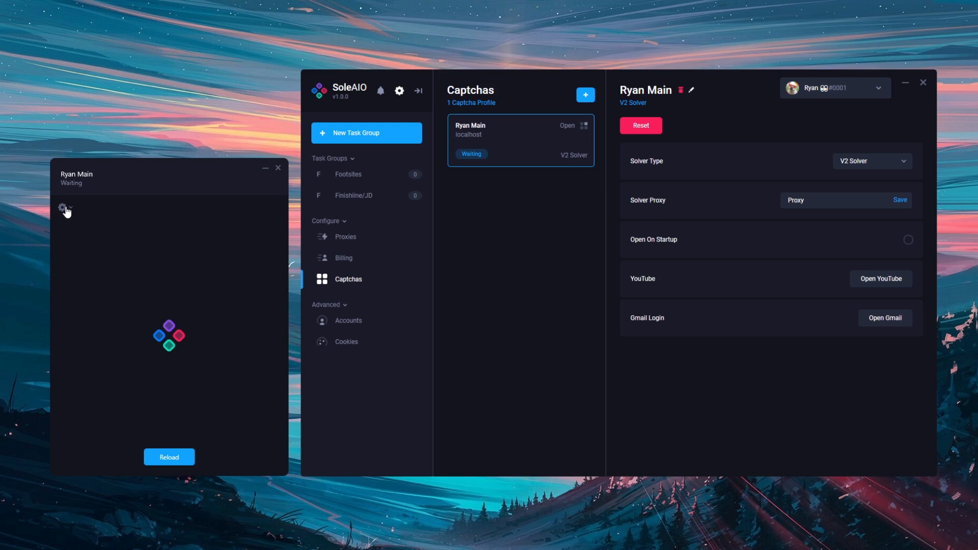
Step: Expand the harvester window's solver type and proxy settings, still on V2 Solver
left_click(62, 208)
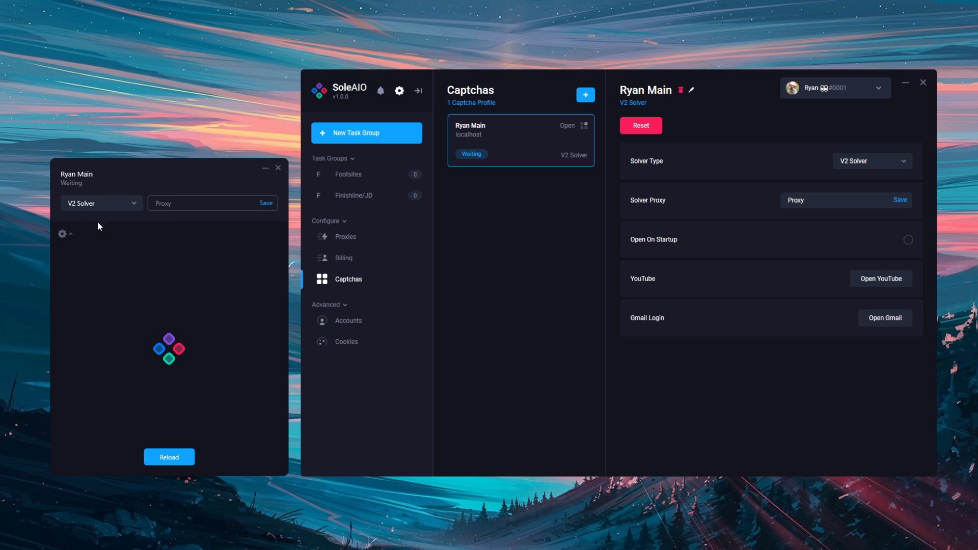
mouse_move(152, 182)
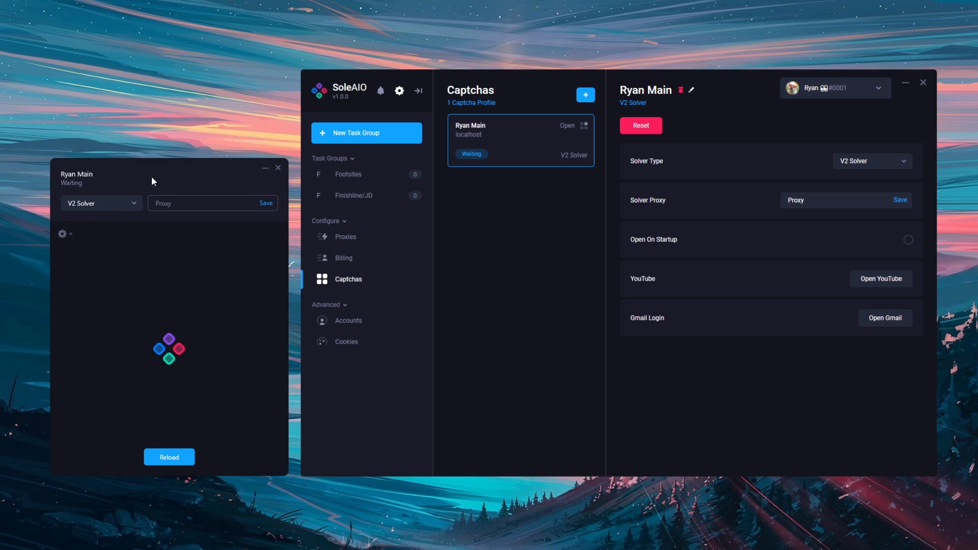
mouse_move(354, 171)
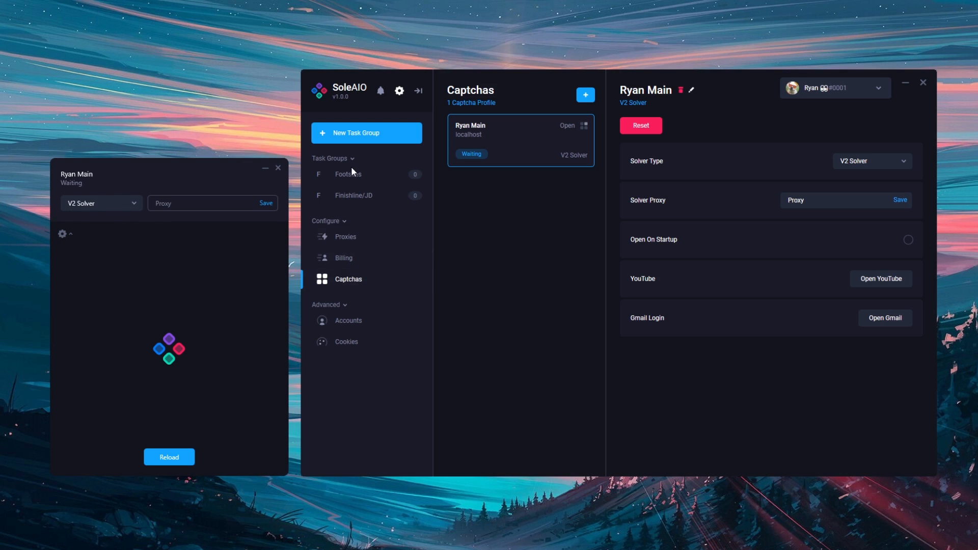
mouse_move(115, 217)
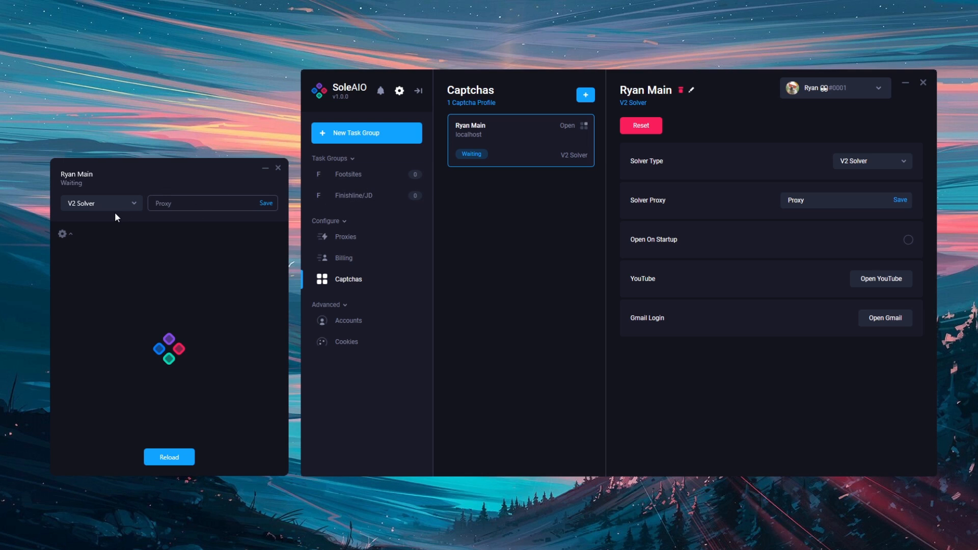
mouse_move(162, 191)
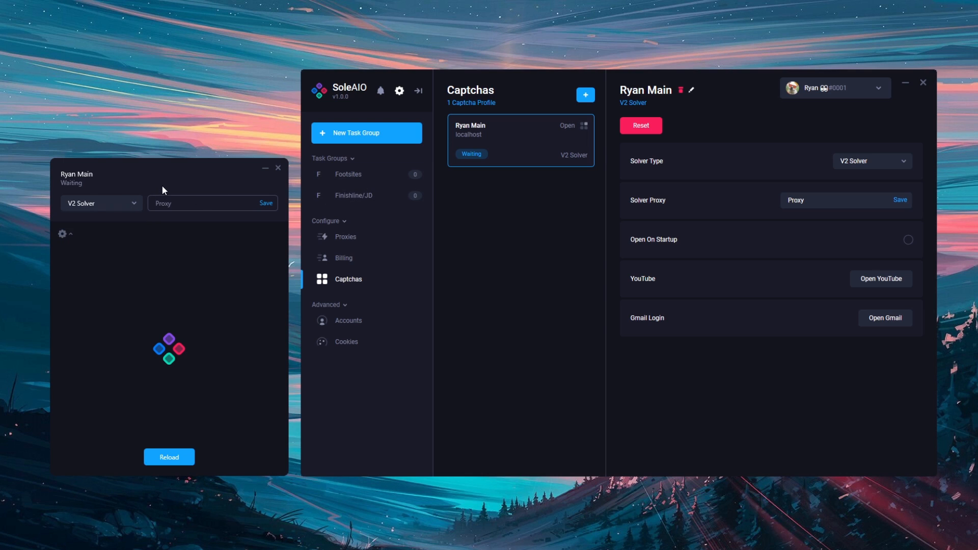
mouse_move(215, 218)
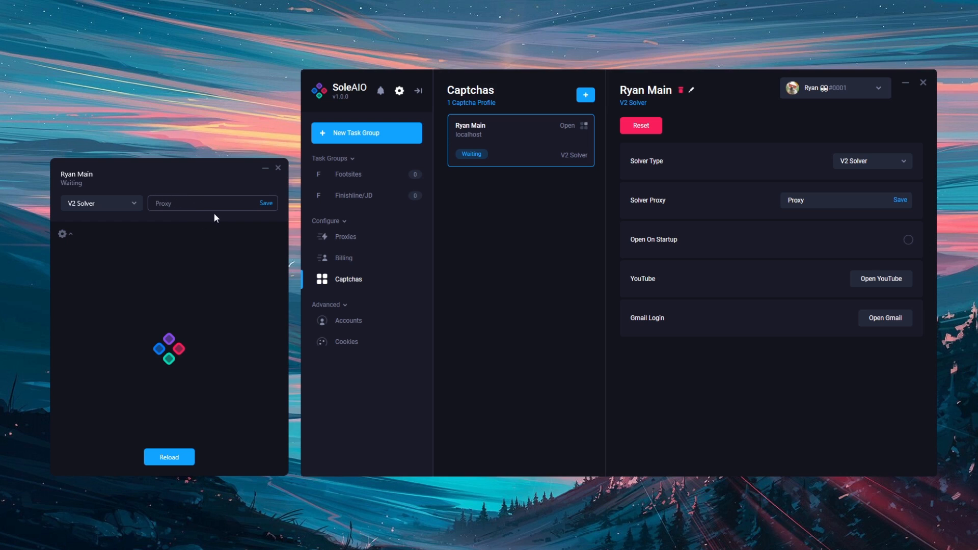
mouse_move(200, 404)
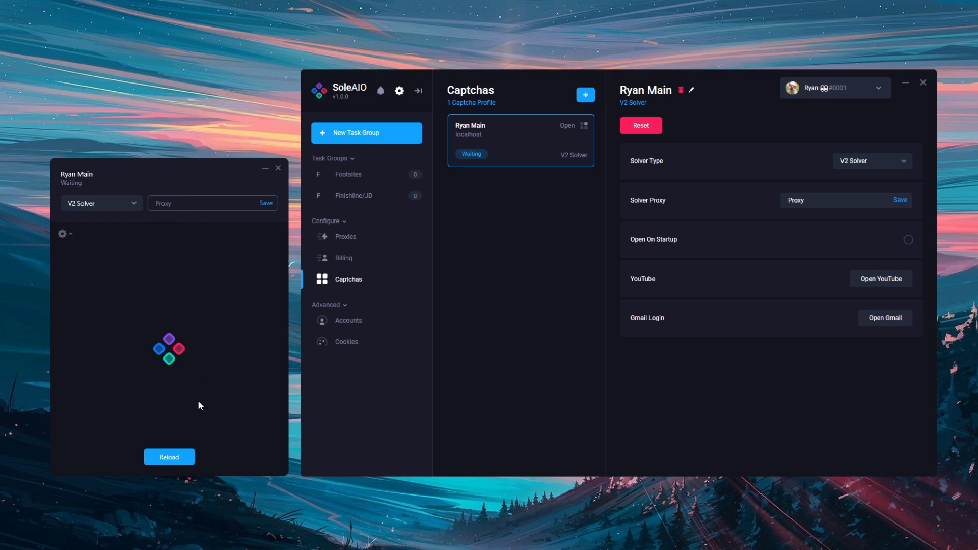
mouse_move(192, 291)
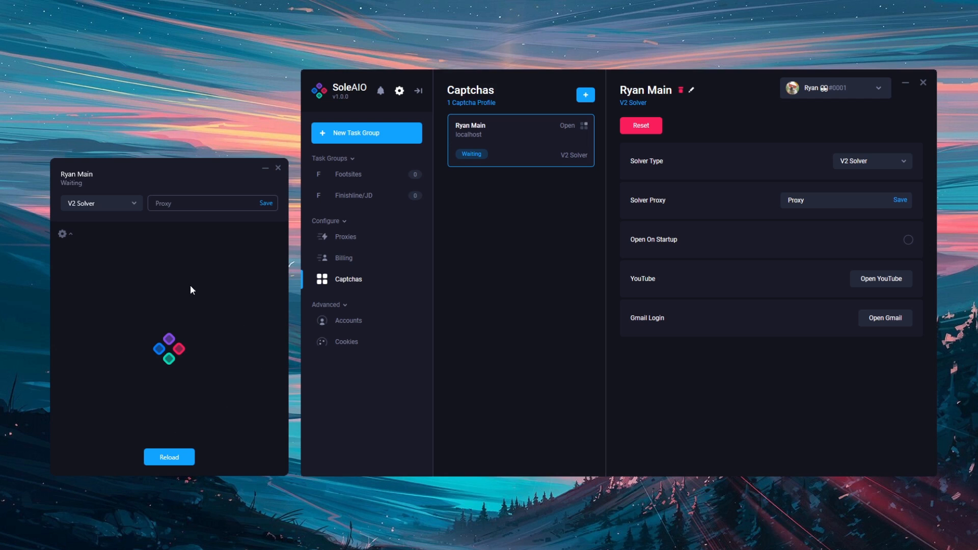
mouse_move(146, 380)
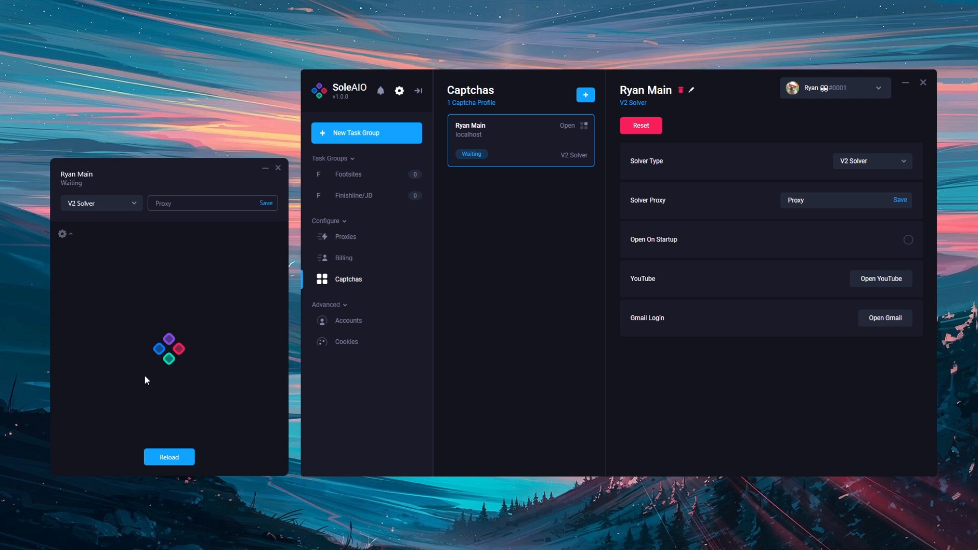
mouse_move(175, 438)
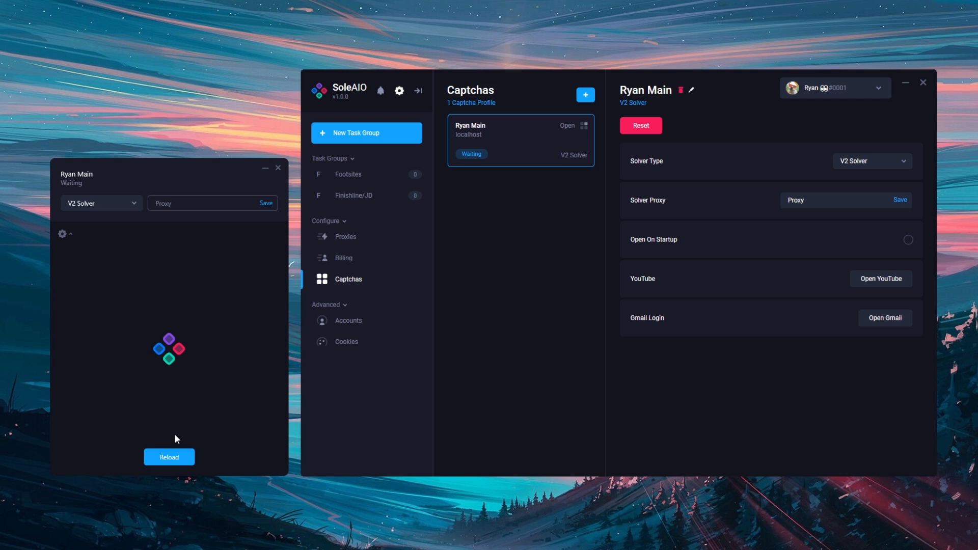
mouse_move(169, 456)
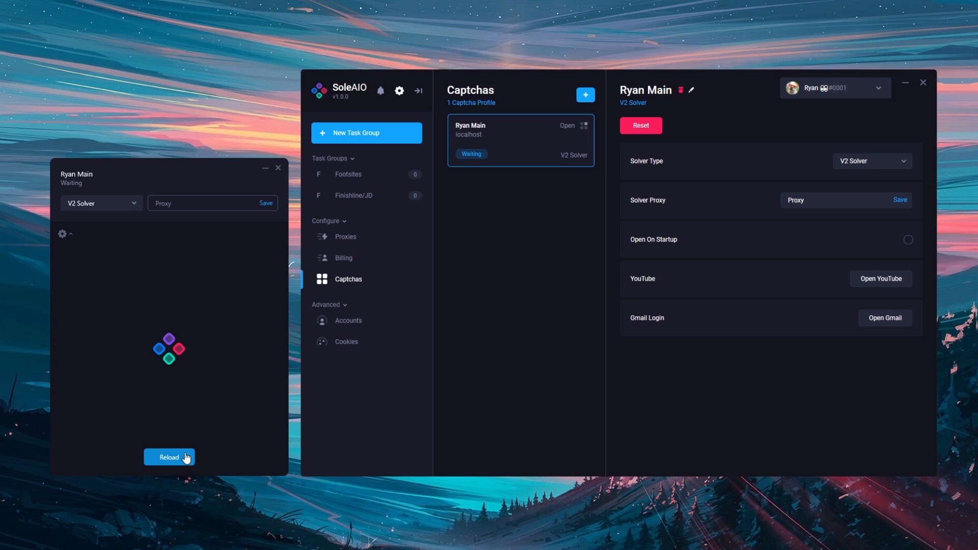
mouse_move(481, 349)
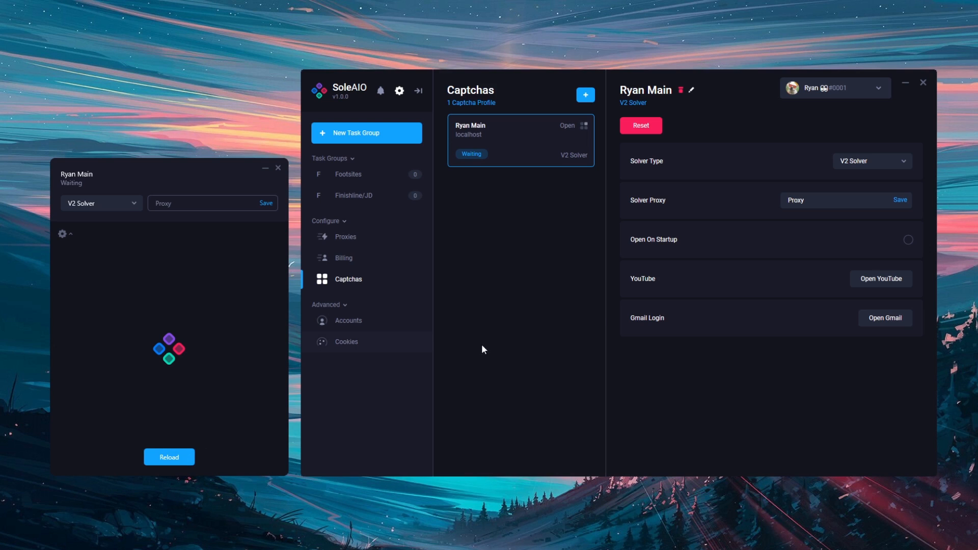
mouse_move(681, 129)
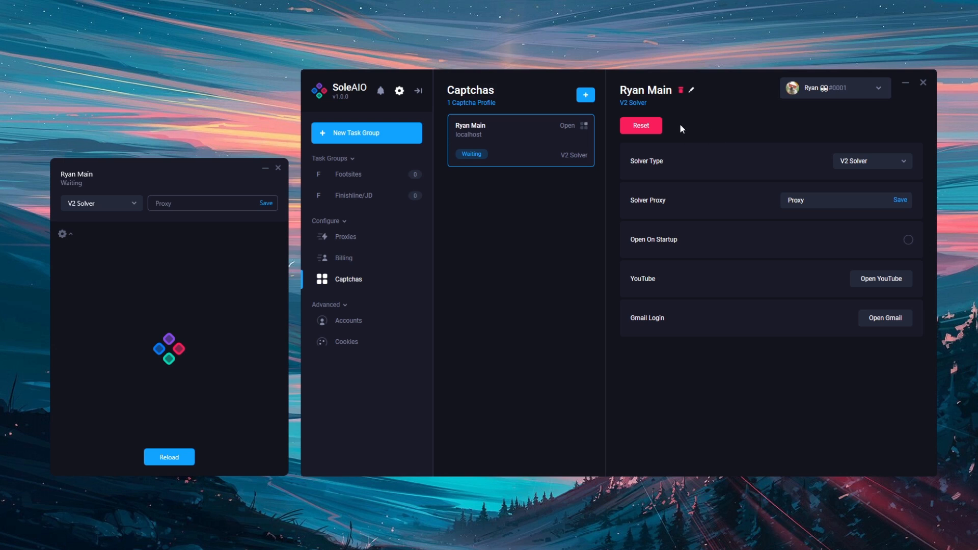
mouse_move(672, 148)
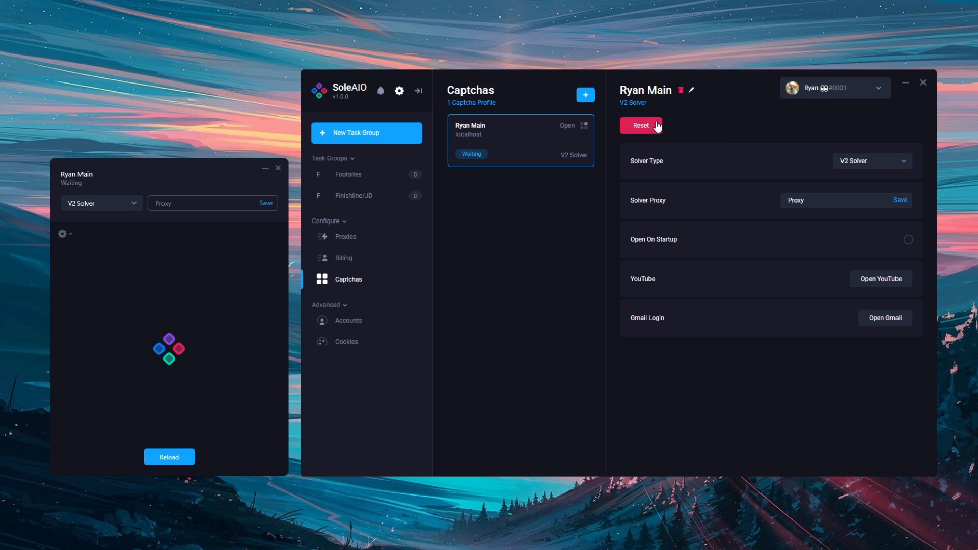
mouse_move(694, 98)
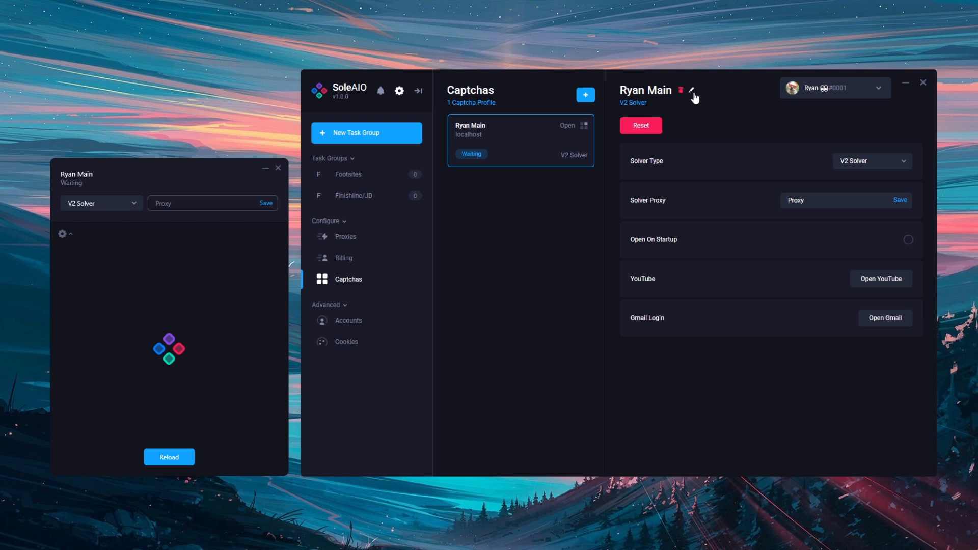
mouse_move(692, 96)
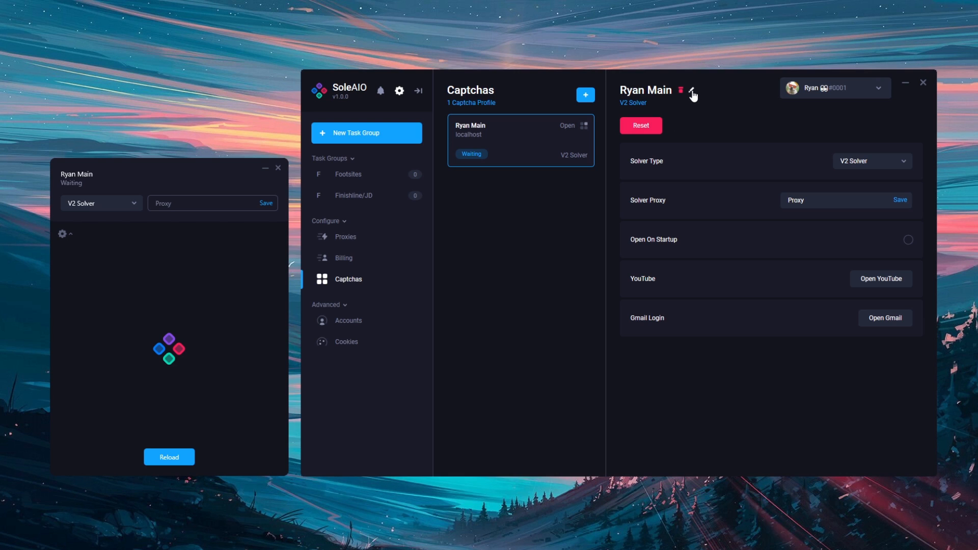
Step: Rename the captcha profile to 'Ryan Main 0.9' and save it
left_click(691, 92)
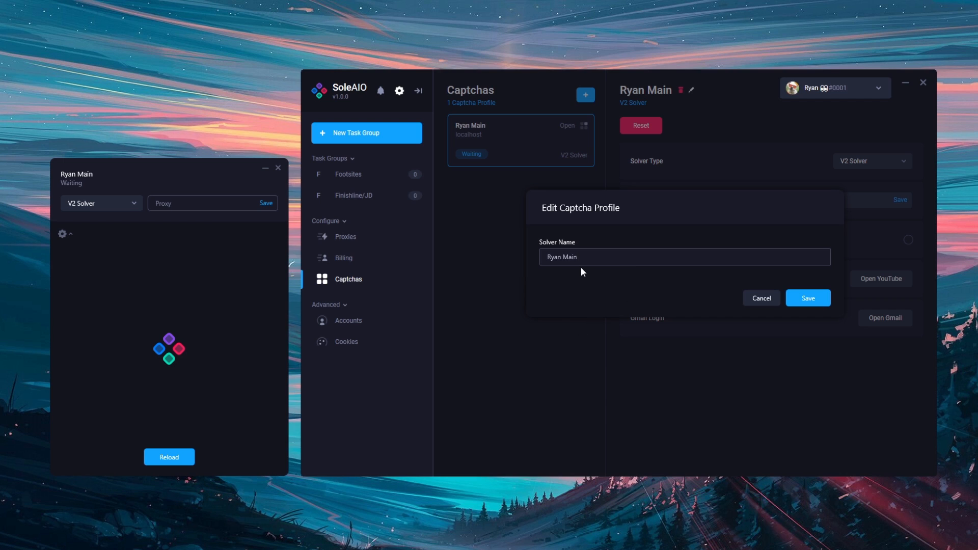
type("0.9")
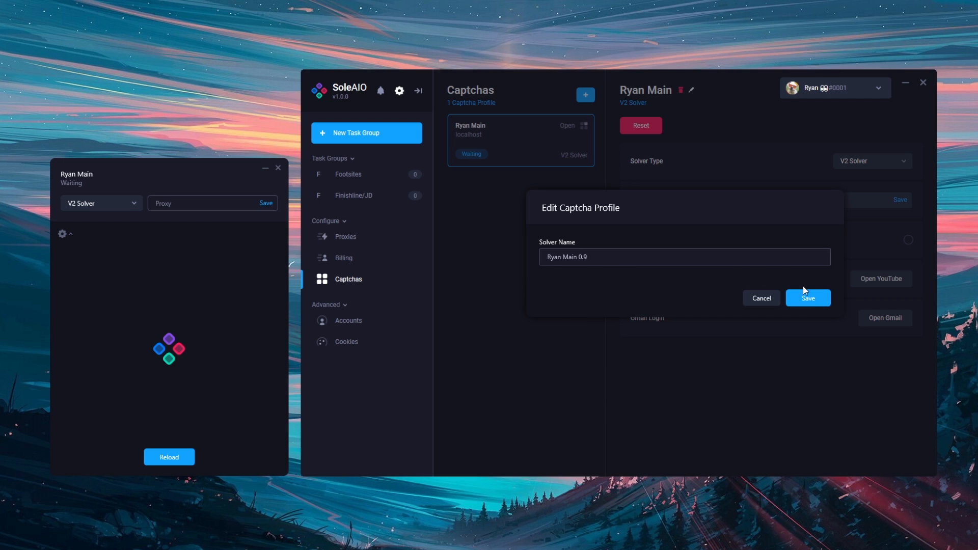
left_click(807, 297)
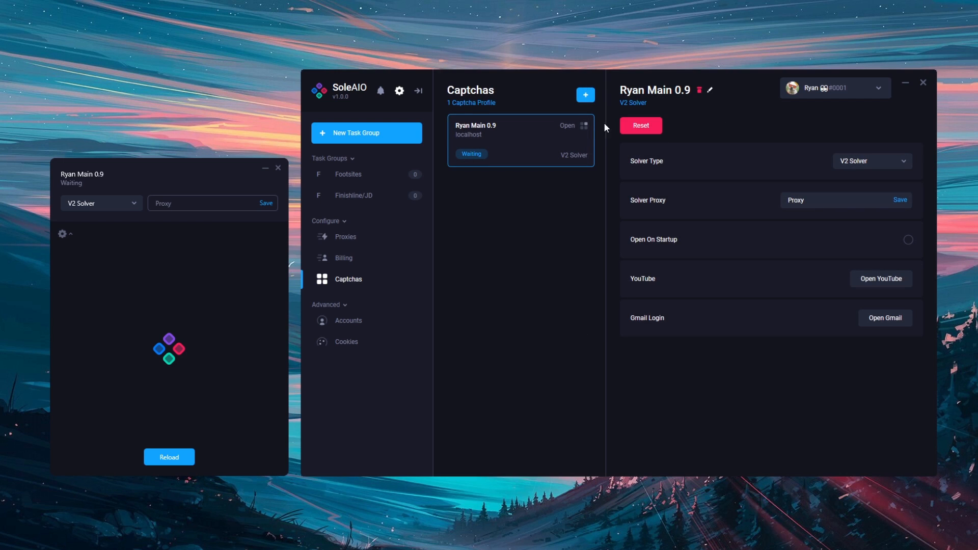